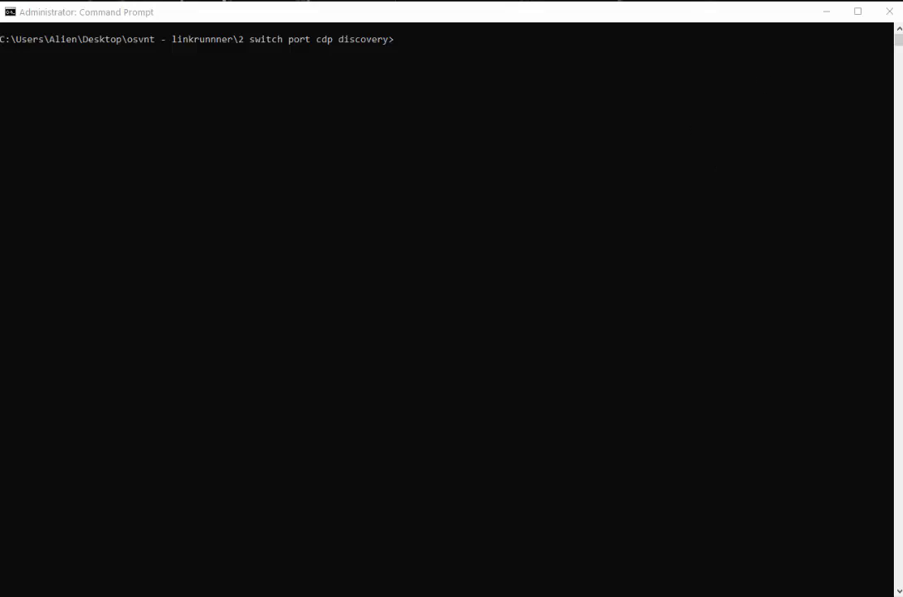
mouse_move(654, 235)
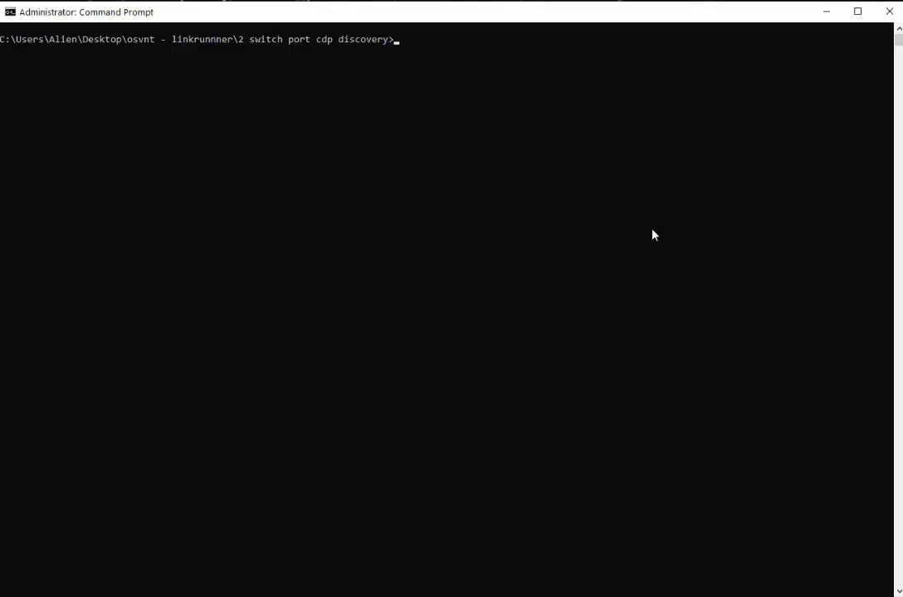
Show the help for the PROMPT command and its special codes with prompt /?
text(prompt)
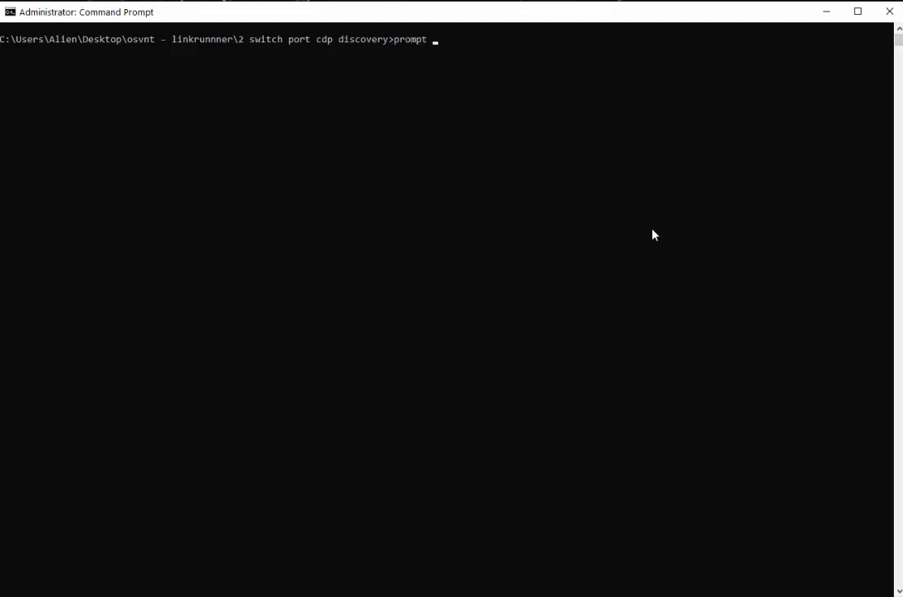
text(/?)
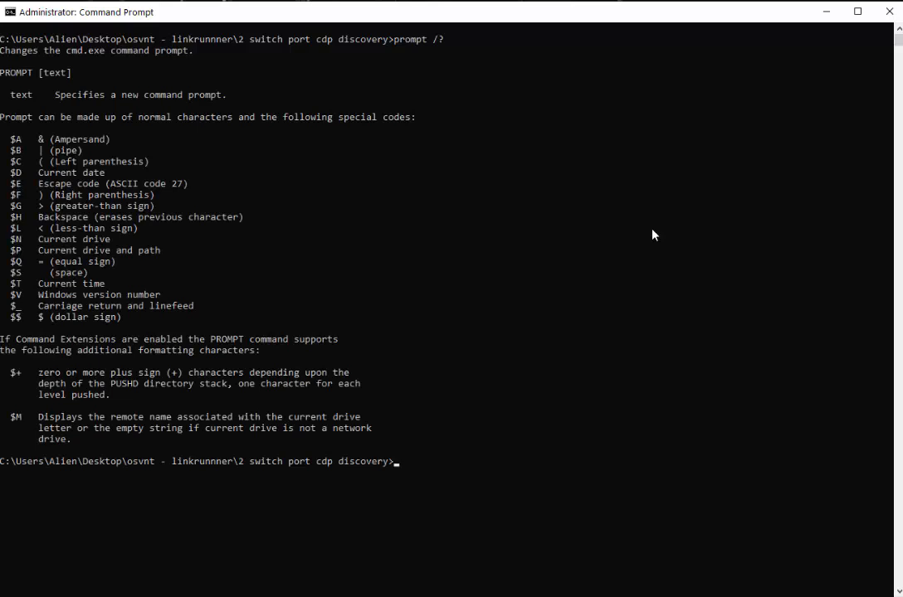
mouse_move(448, 47)
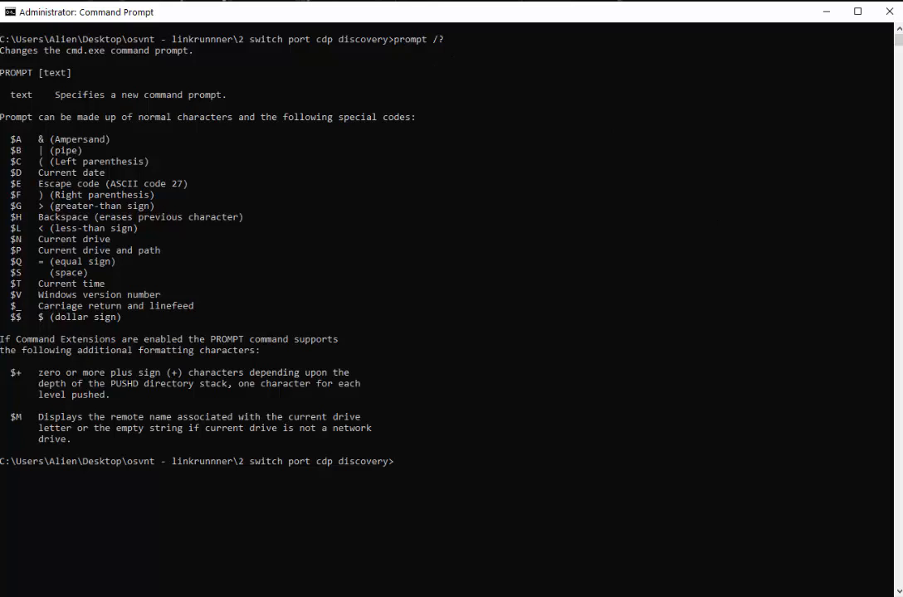
text(pro)
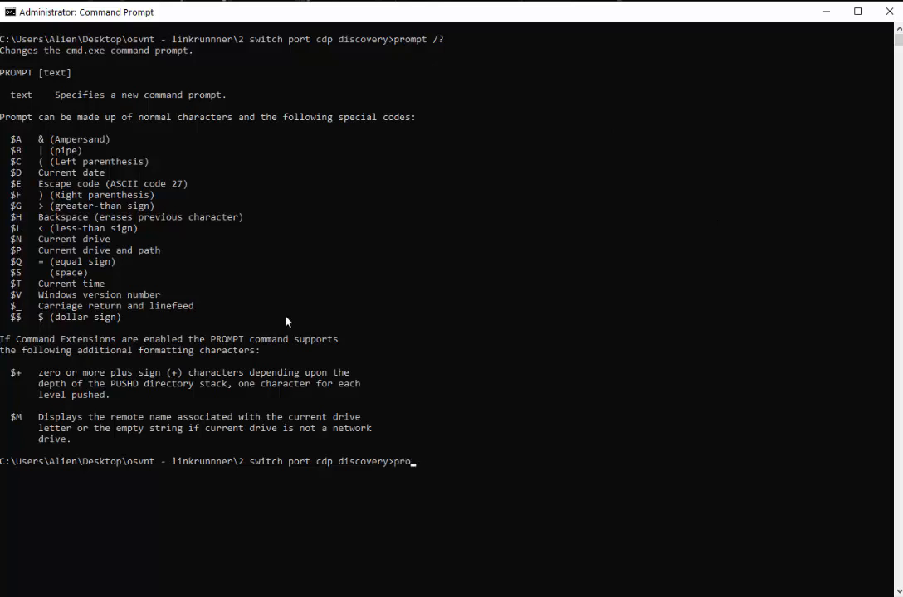
text(mpt)
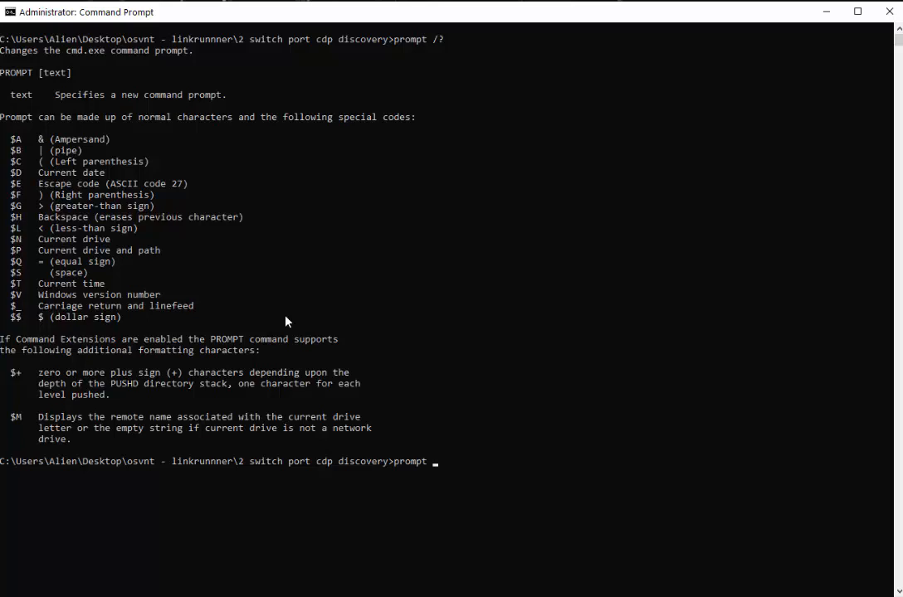
Set the prompt to $T$G to show the current time, then clear the screen with cls.
text($T$G)
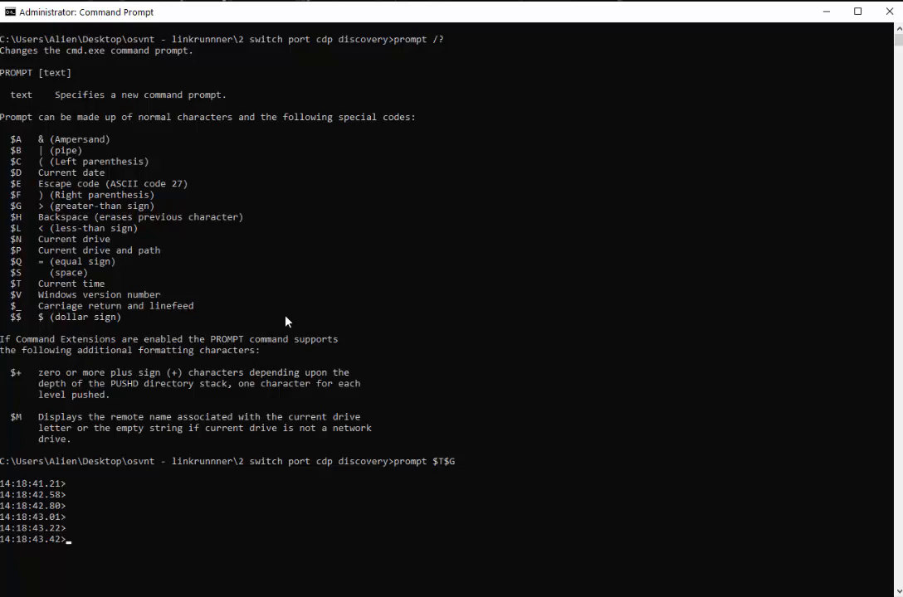
text(cl)
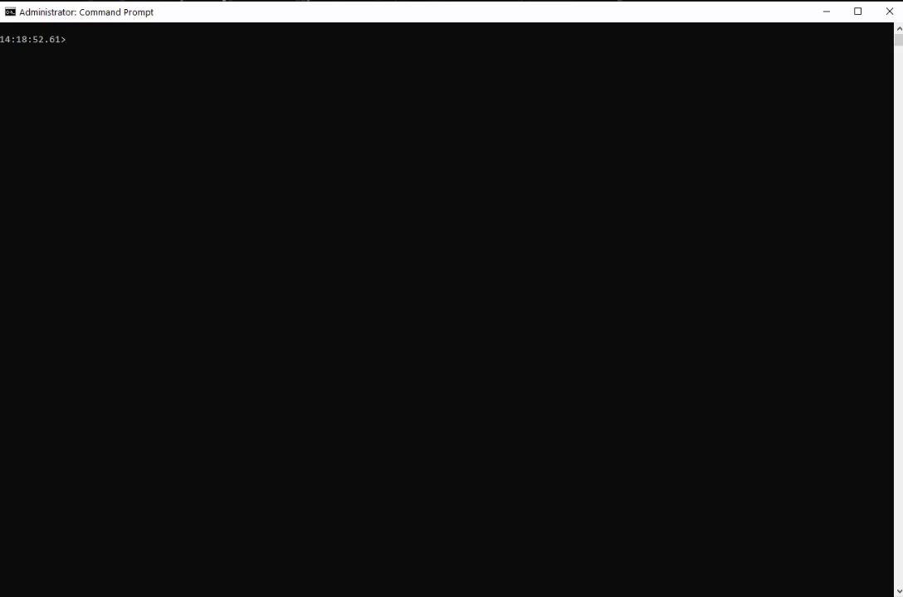
List pktmon filters, then add a MAC filter for 01:00:0c:cc:cc:cc.
text(pktmonj)
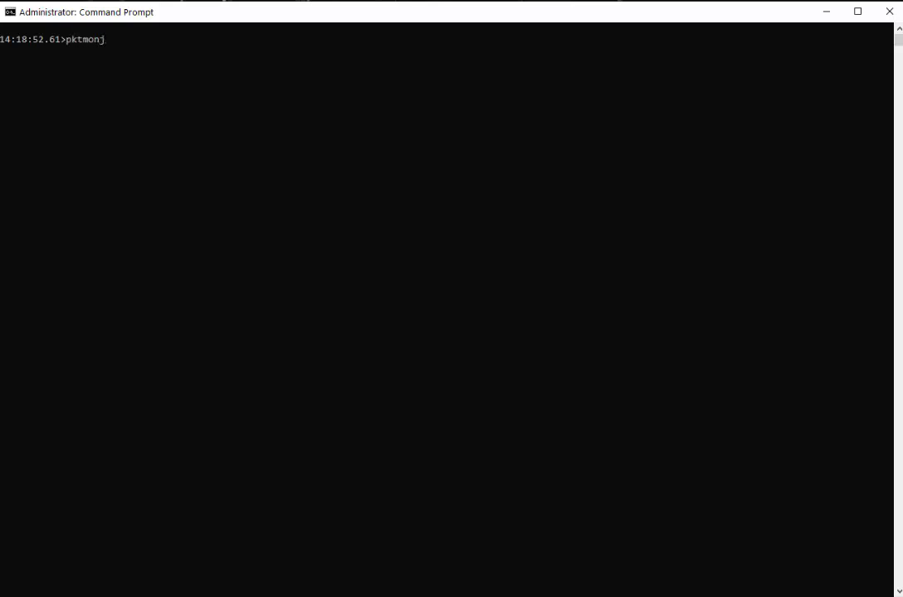
key(BackSpace)
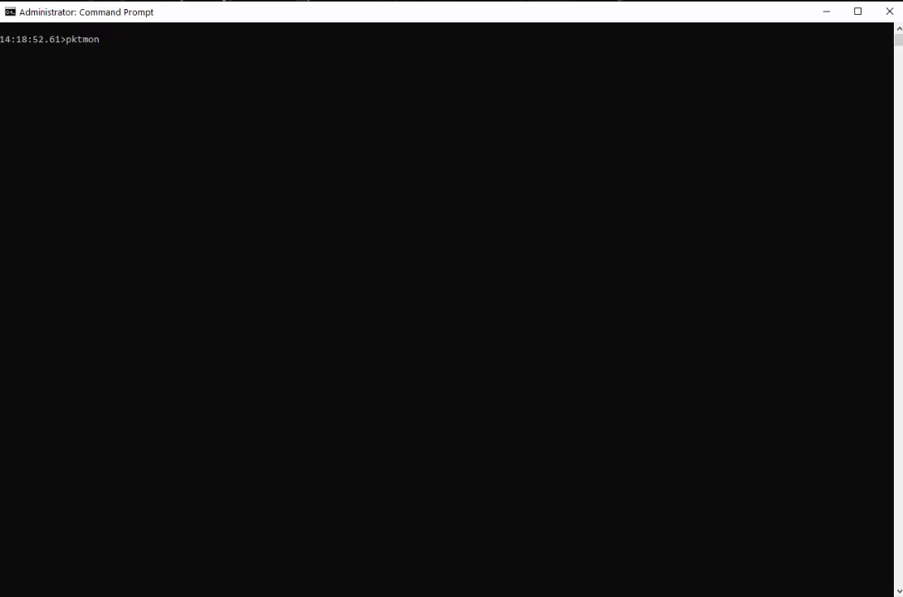
text(filter)
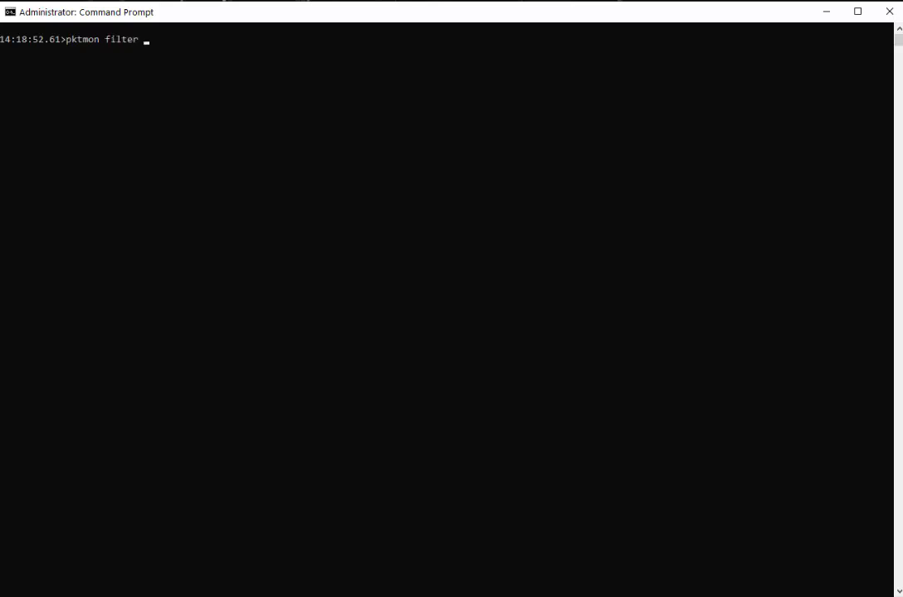
text(list)
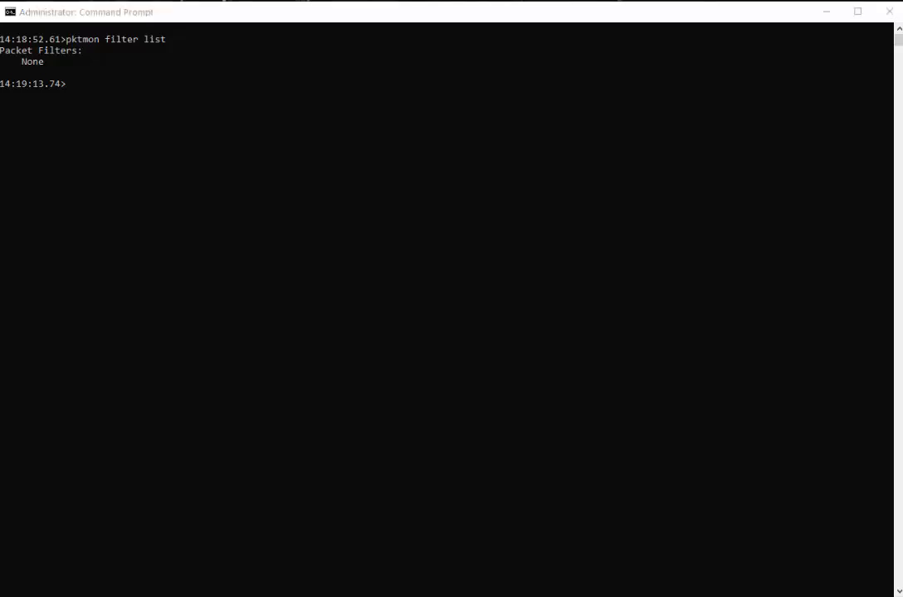
text(pktmon filter add -m 01:00:0c:cc:cc:cc)
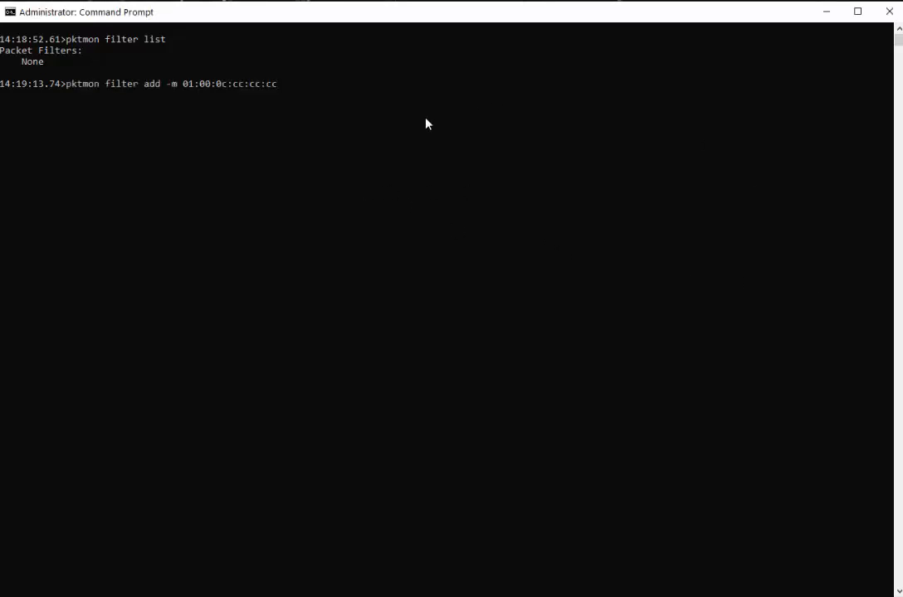
mouse_move(120, 102)
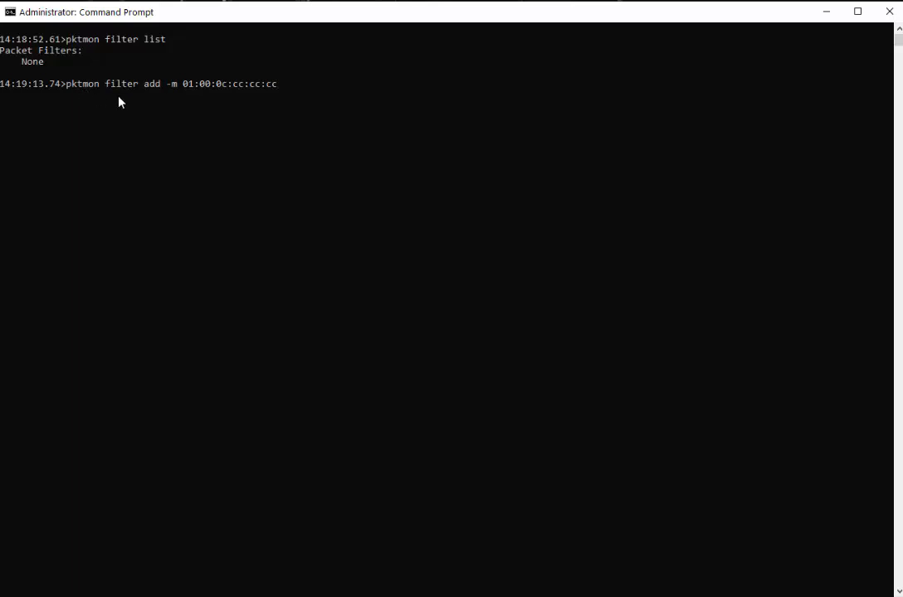
mouse_move(153, 98)
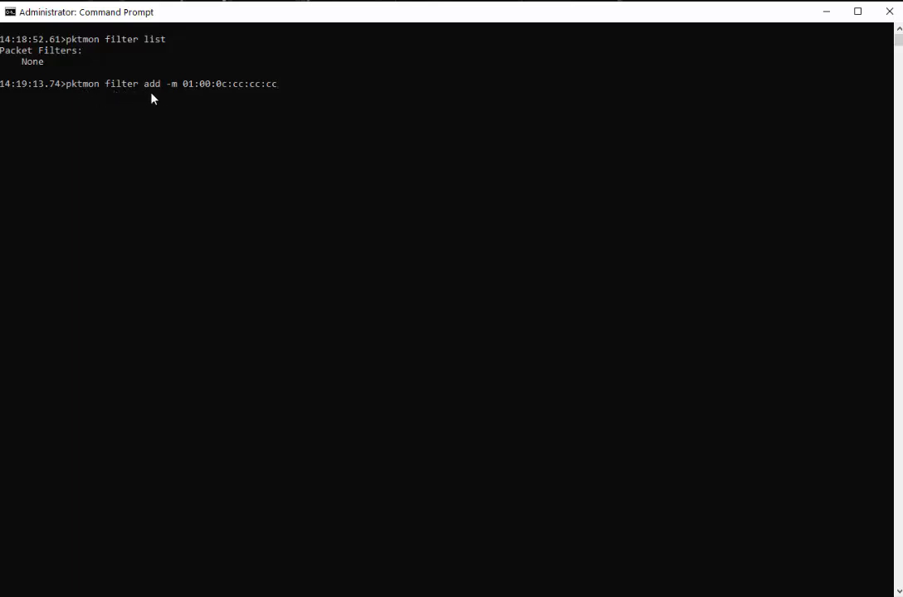
mouse_move(353, 136)
text(pktmon filter list)
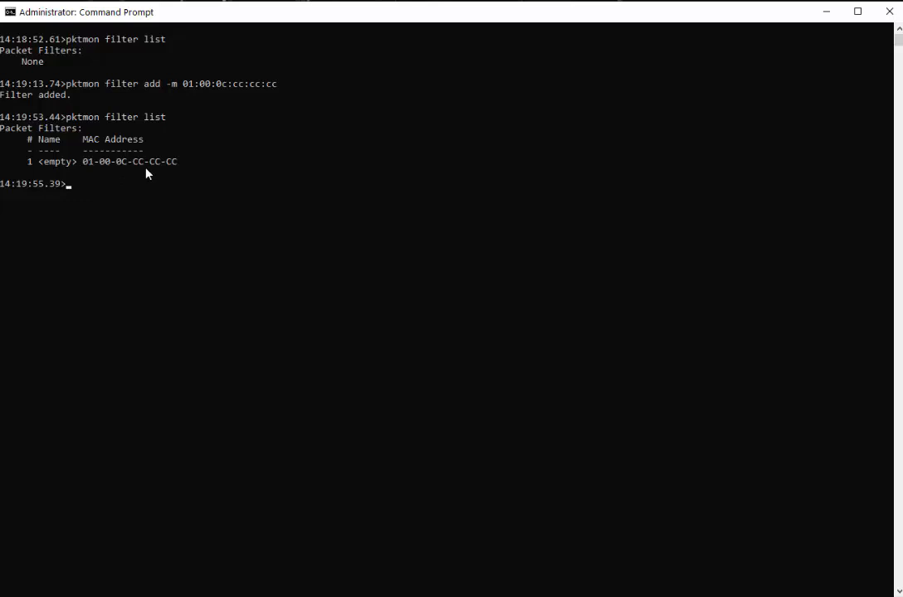
mouse_move(306, 257)
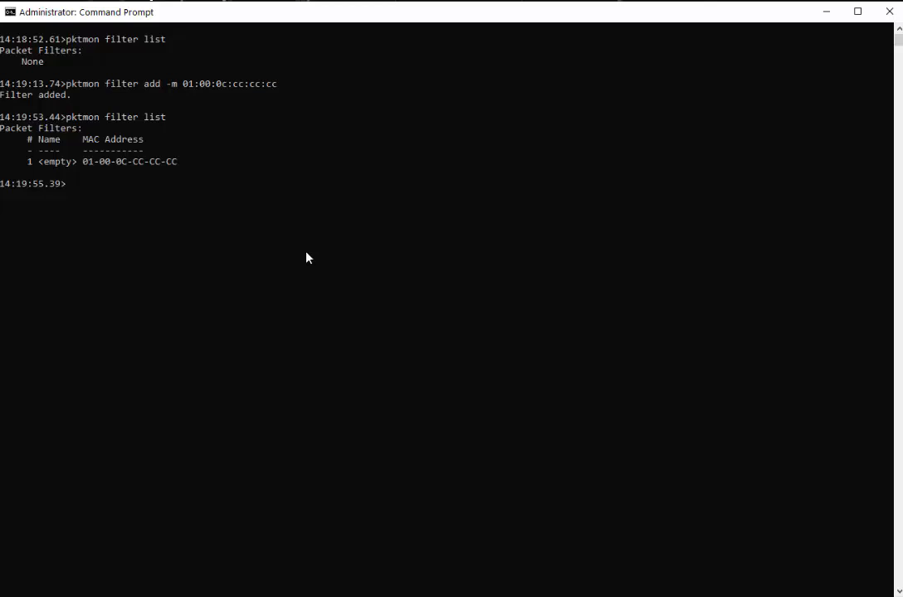
Run pktmon list to show adapter IDs, MAC addresses and names.
text(pktm)
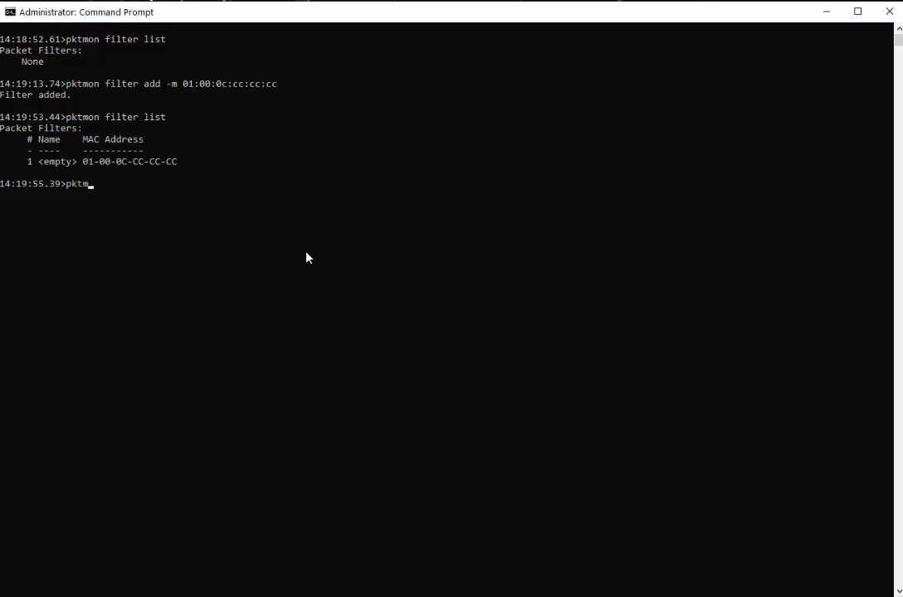
text(on)
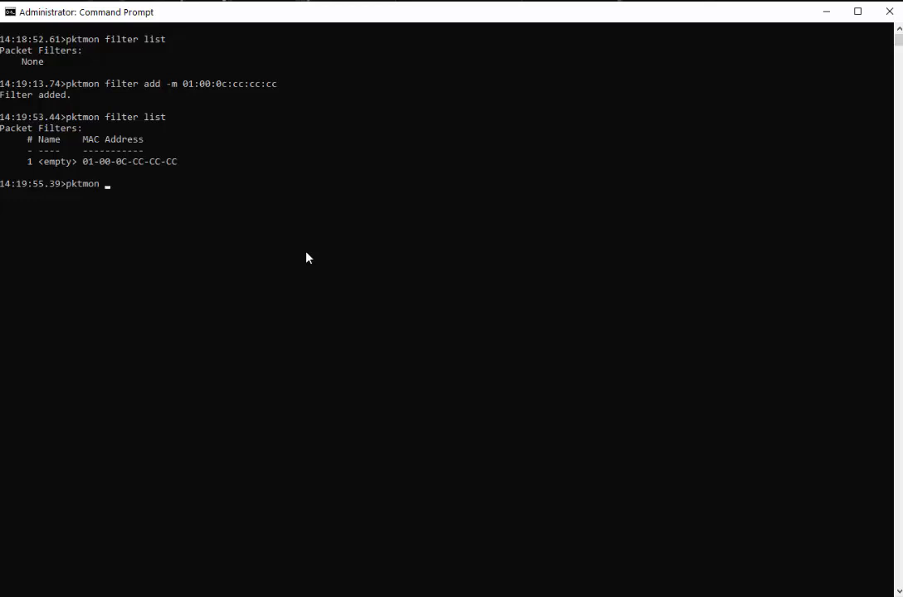
text(list)
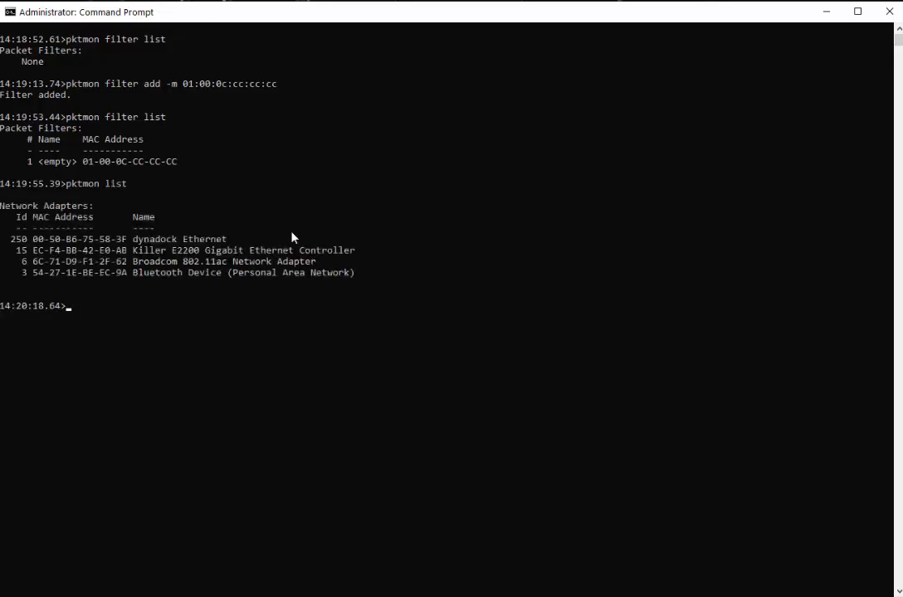
mouse_move(247, 309)
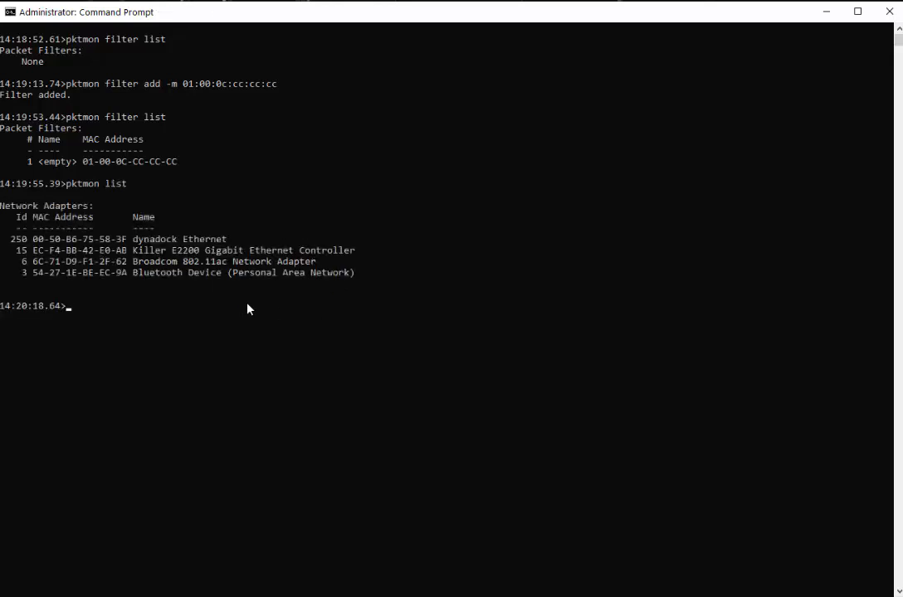
mouse_move(181, 251)
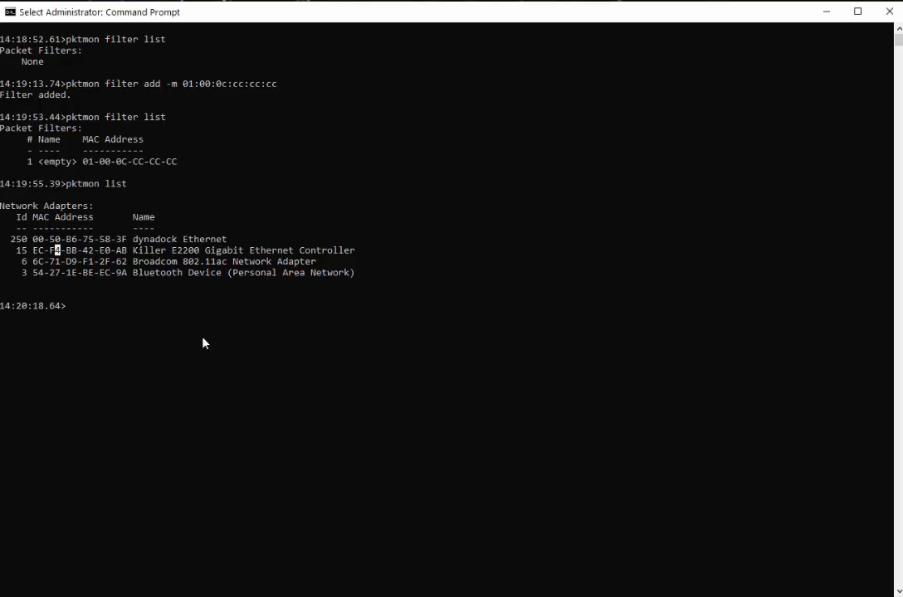
text(4)
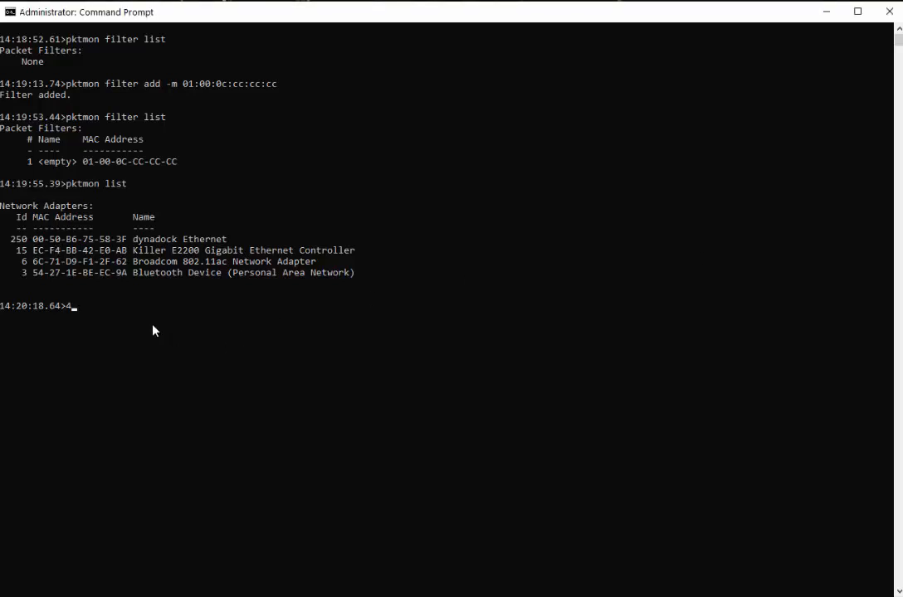
key(backspace)
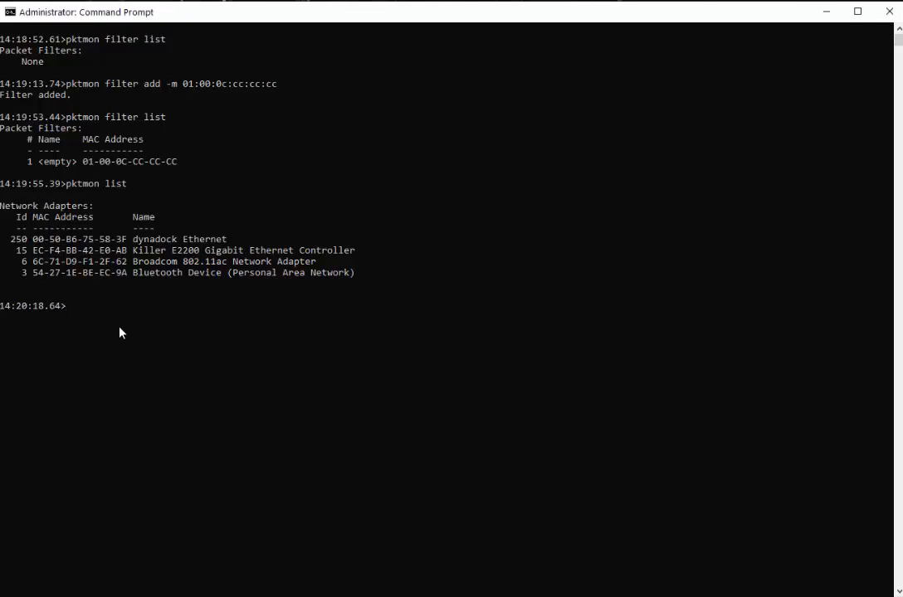
Enter 'pktmon start -c --comp 250 --pkt-size 500 -f cdp.etl' to capture on adapter 250.
text(pktmon  start -c --comp 250 --pkt-size 500 -f cdp.etl)
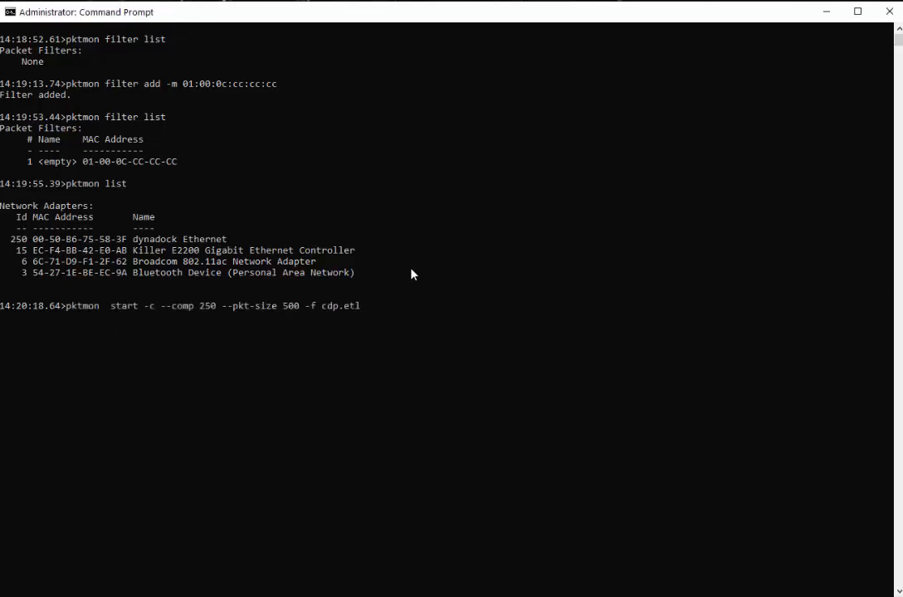
mouse_move(176, 324)
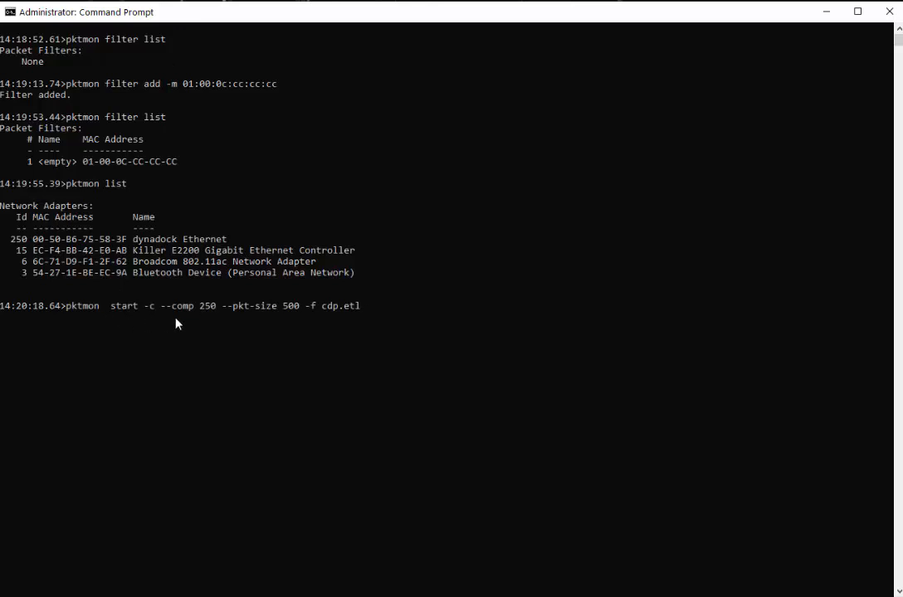
mouse_move(155, 323)
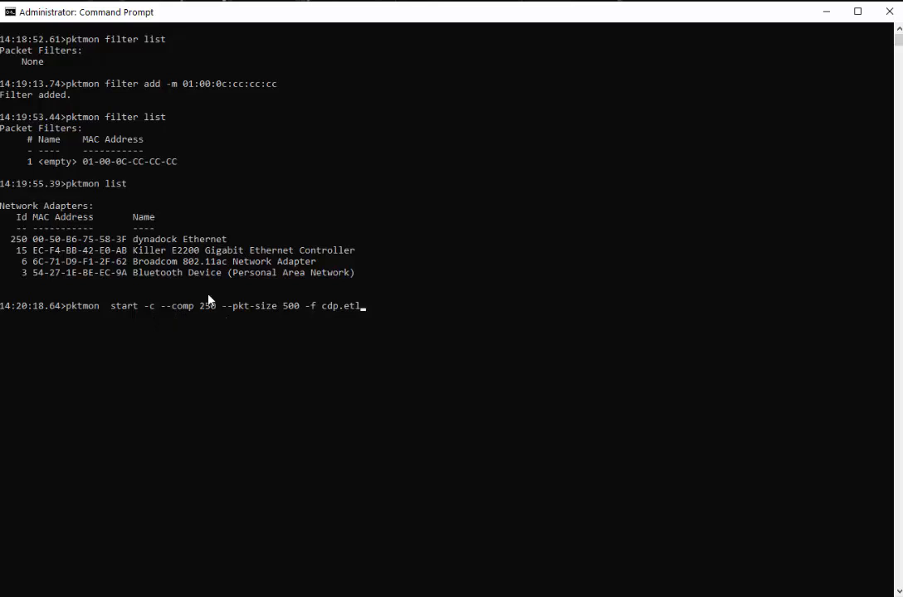
mouse_move(201, 305)
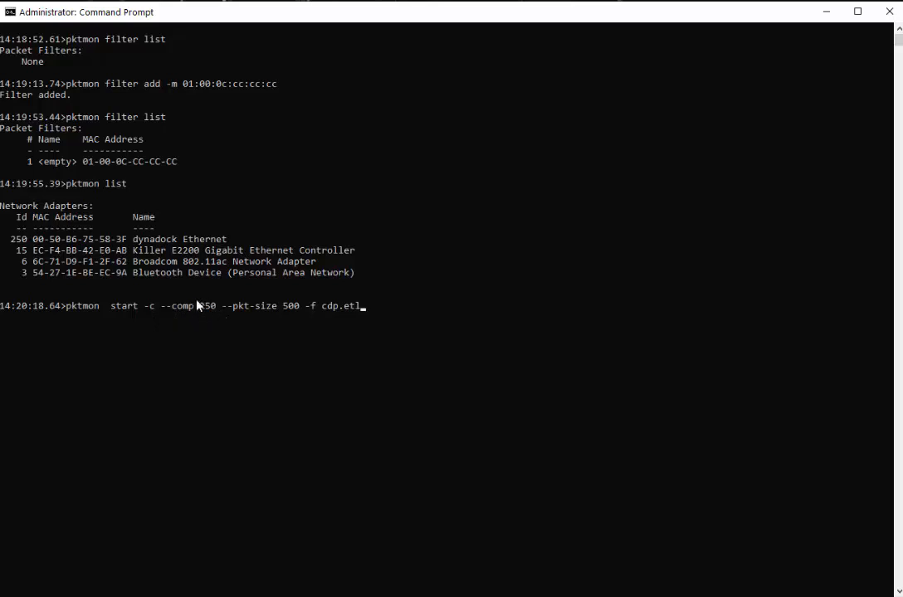
mouse_move(233, 324)
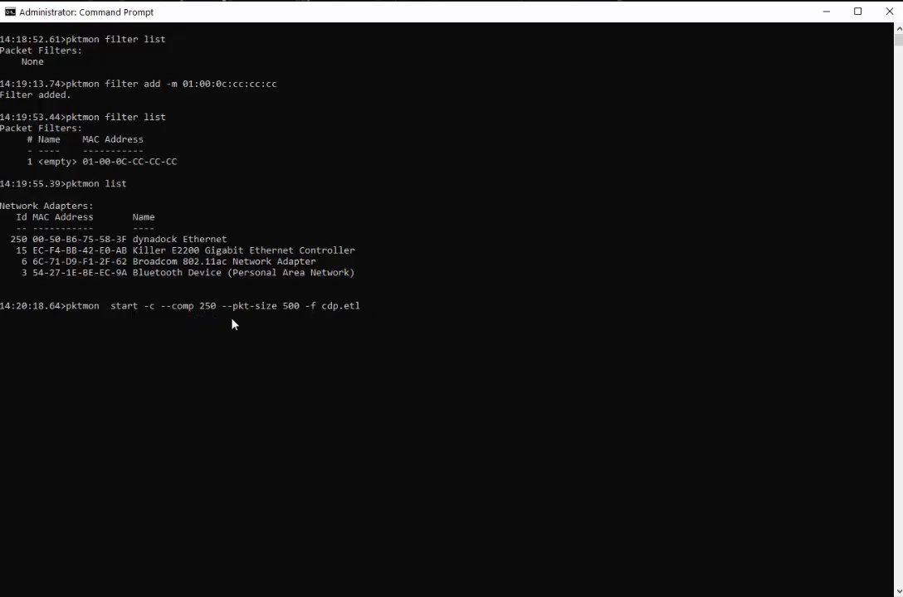
mouse_move(272, 321)
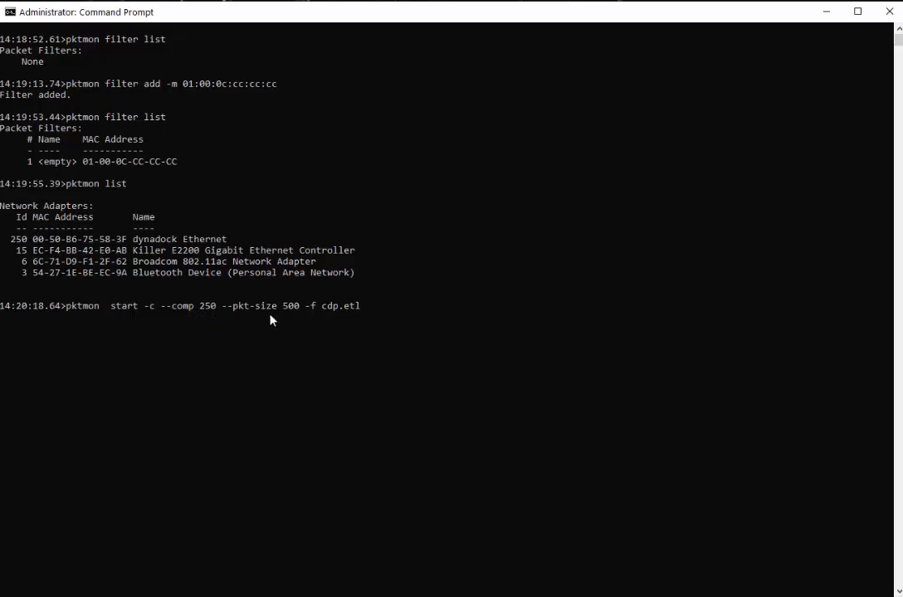
mouse_move(258, 317)
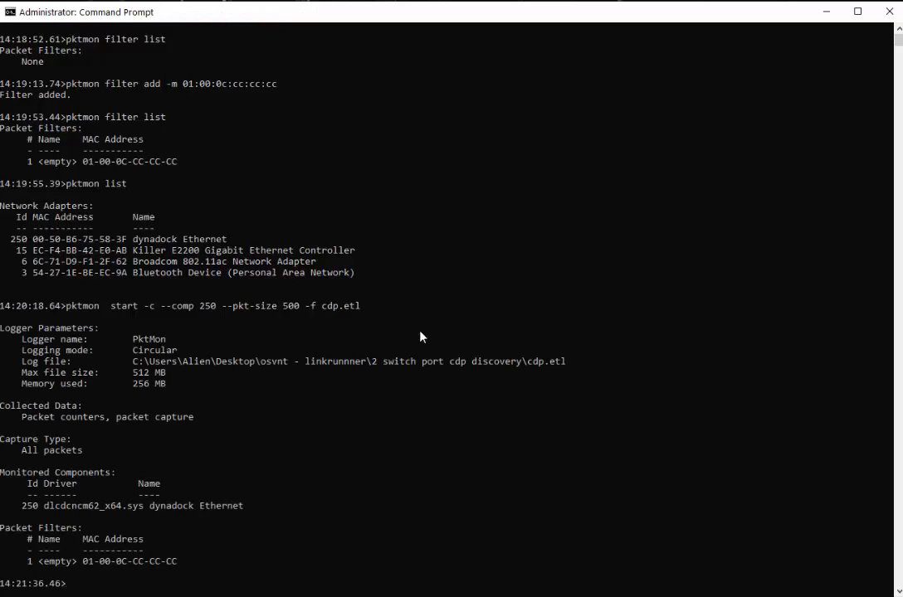
mouse_move(402, 324)
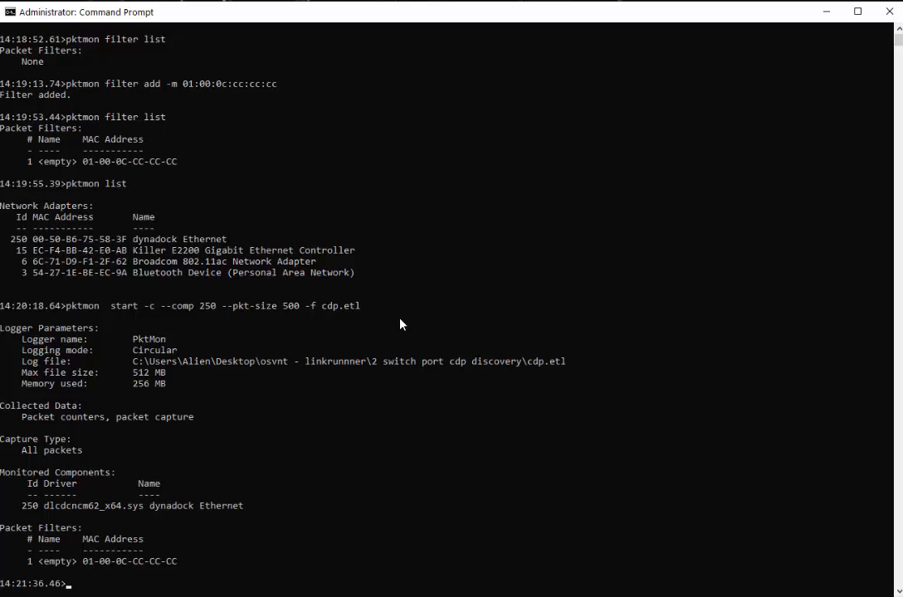
mouse_move(142, 342)
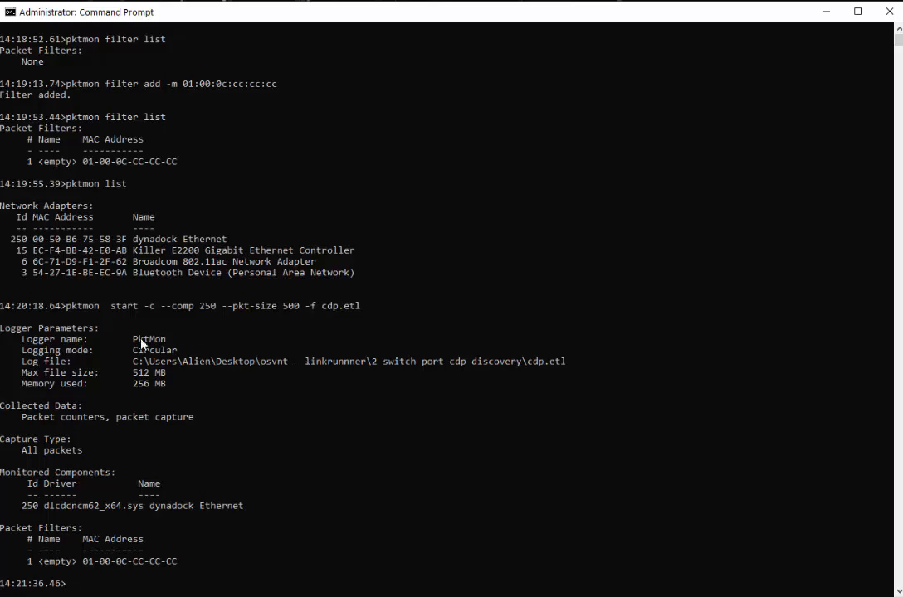
mouse_move(137, 364)
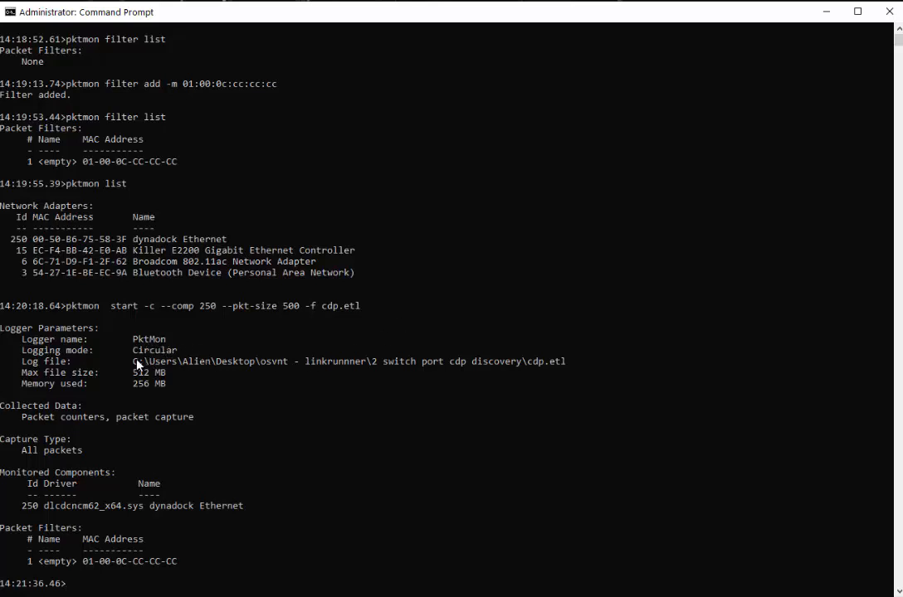
mouse_move(390, 369)
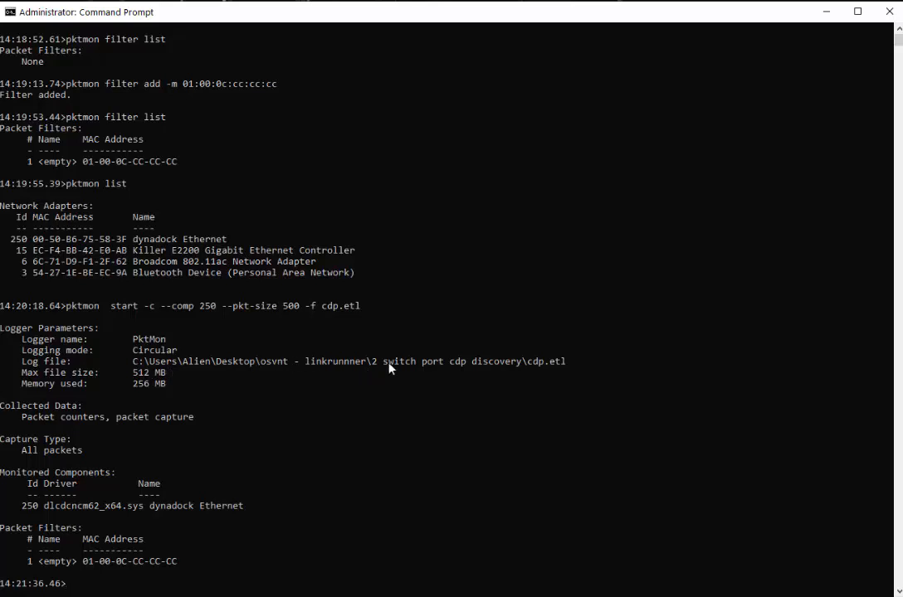
mouse_move(549, 367)
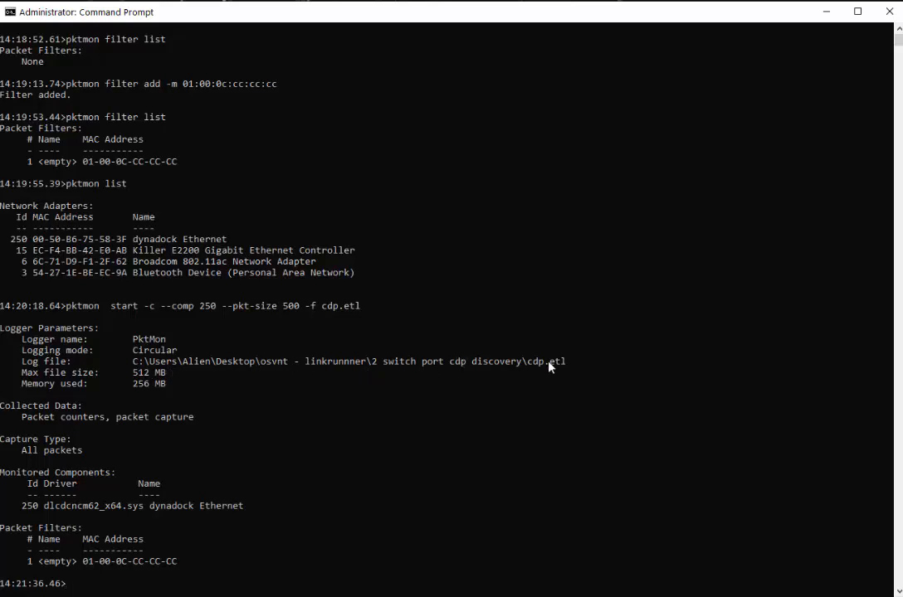
mouse_move(237, 567)
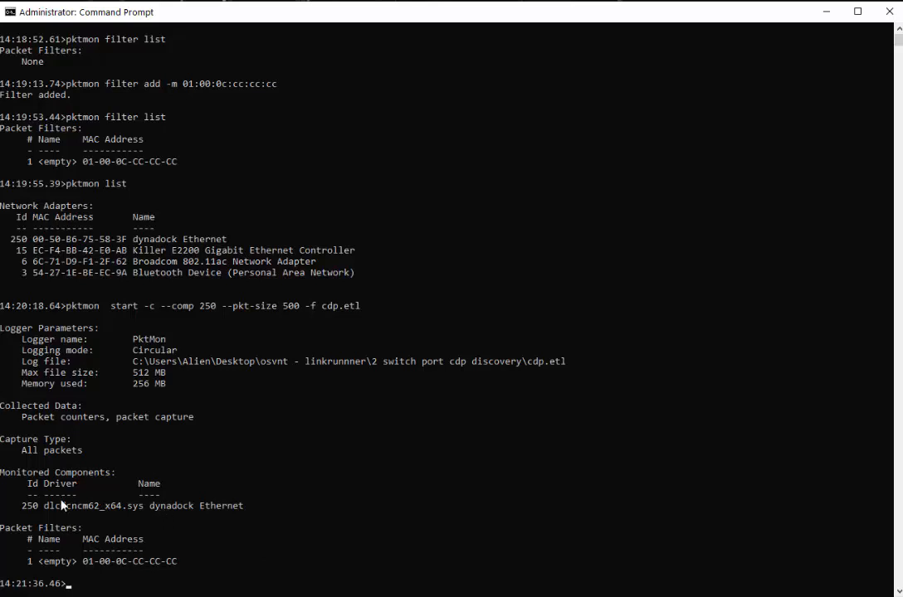
mouse_move(324, 388)
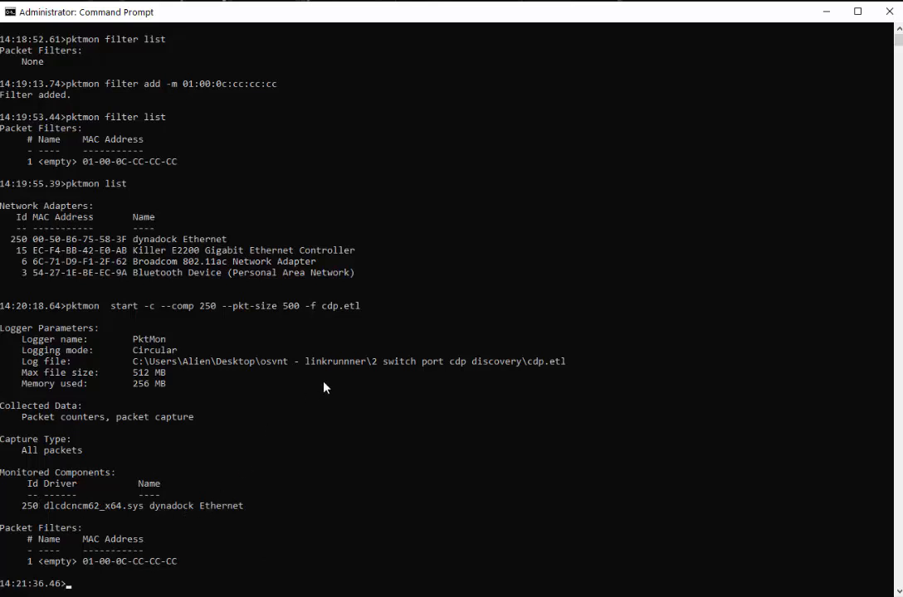
mouse_move(860, 175)
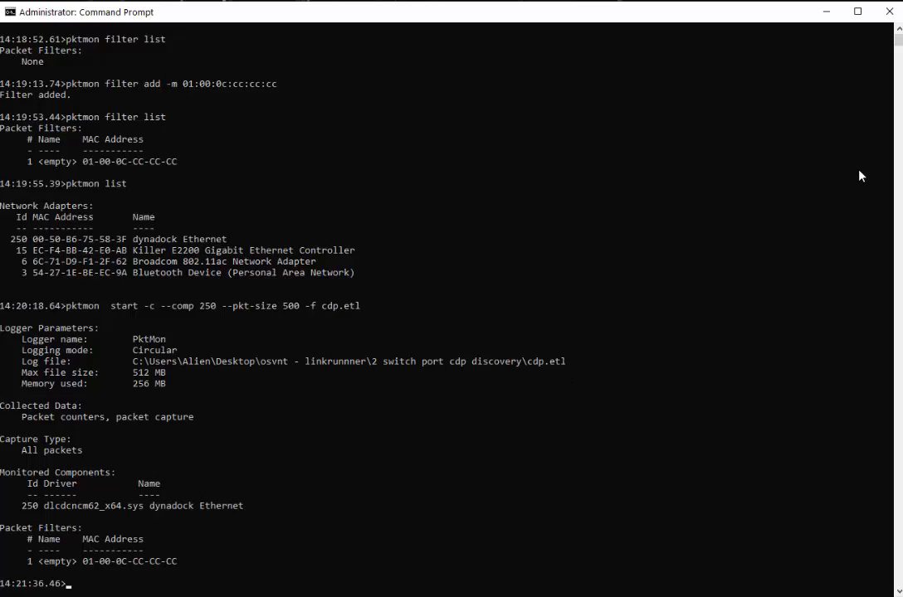
text(pktmon)
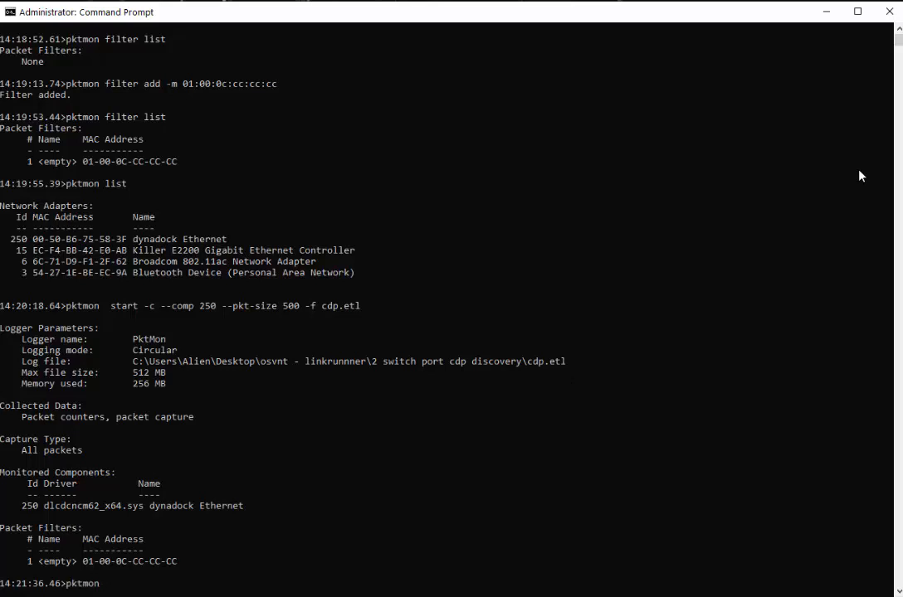
Run pktmon counters, which reports all counters at zero.
text(counters)
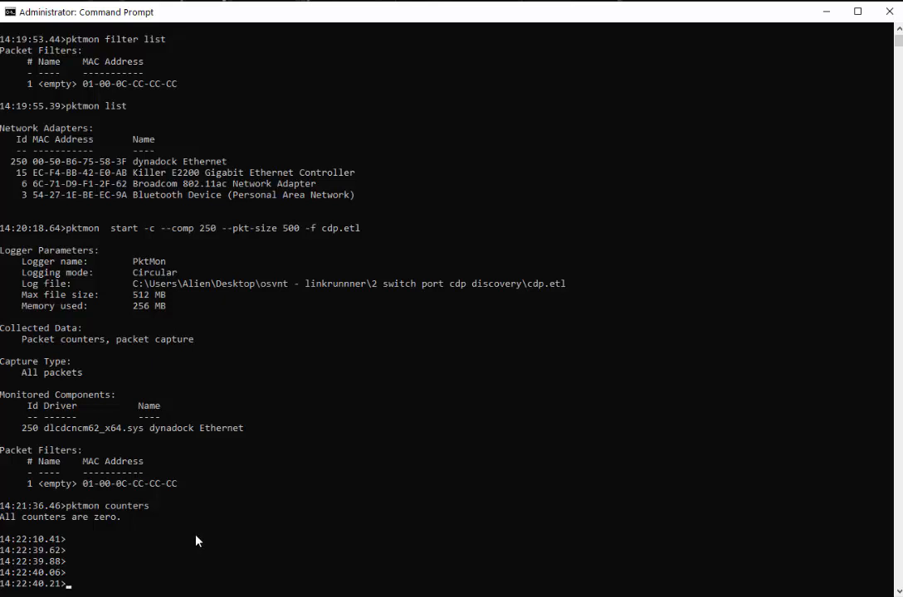
Rerun pktmon counters until dynadock Ethernet shows one received 60-byte packet.
text(pktmon counters)
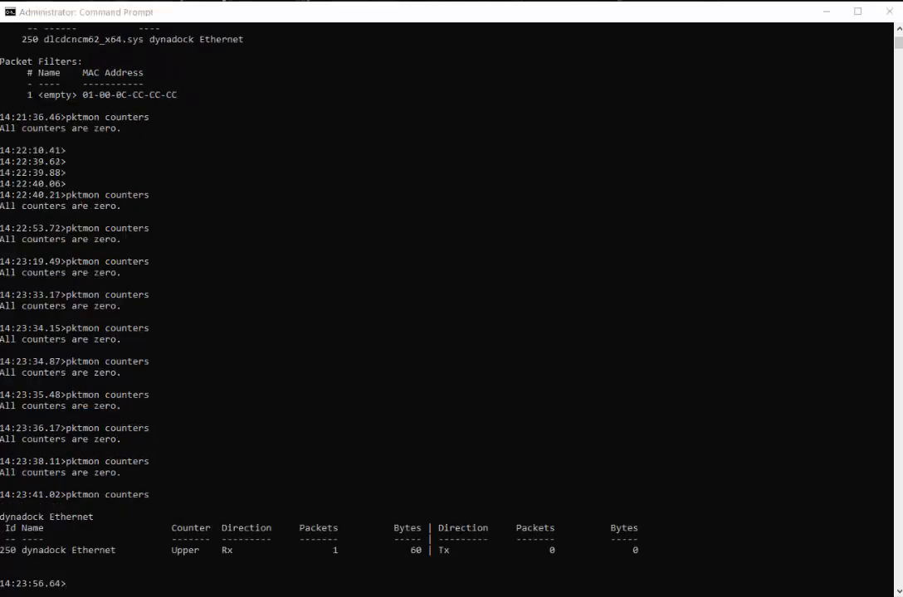
mouse_move(432, 280)
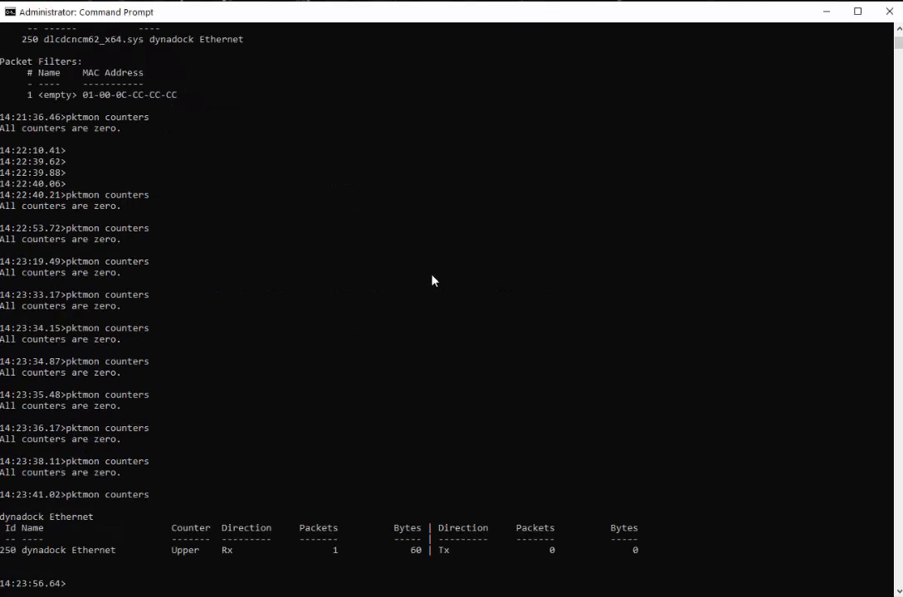
mouse_move(331, 321)
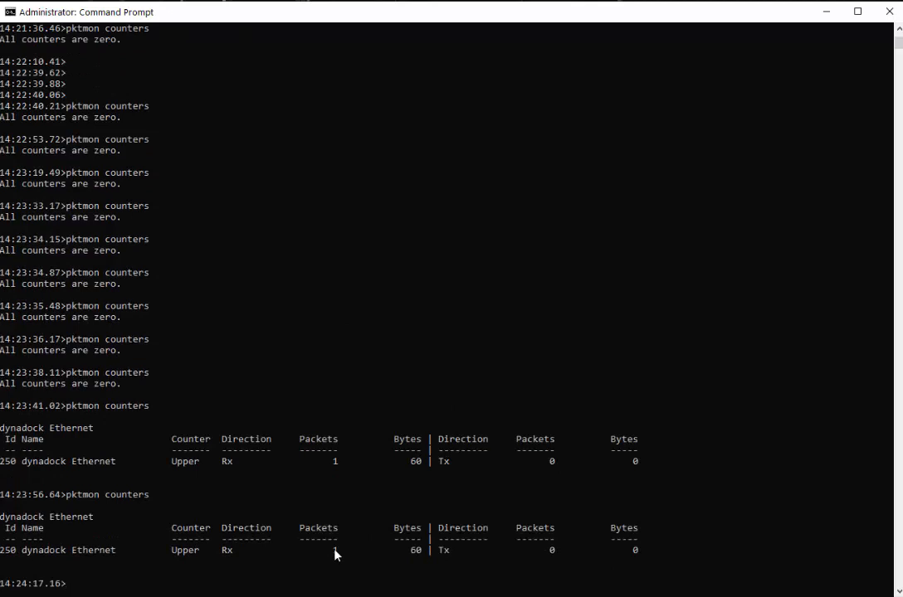
Rerun pktmon counters, showing two received packets totalling 517 bytes.
text(pktmon counters)
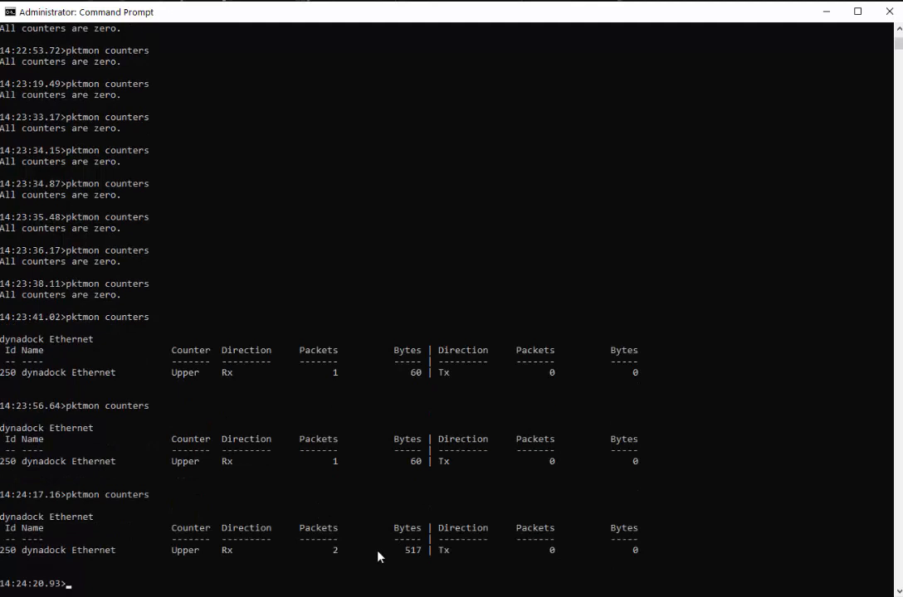
mouse_move(600, 427)
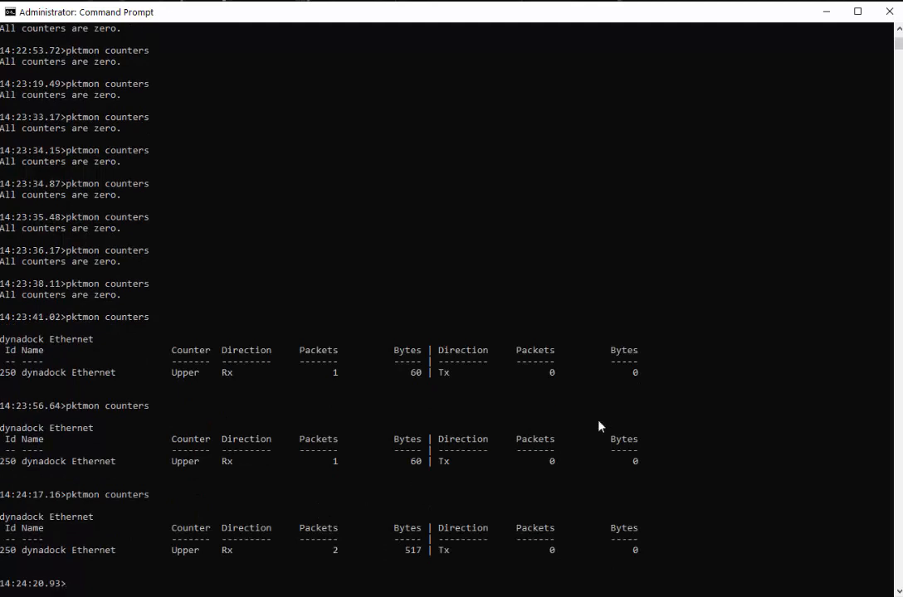
Run pktmon stop to end the capture and flush logs to cdp.etl.
text(p)
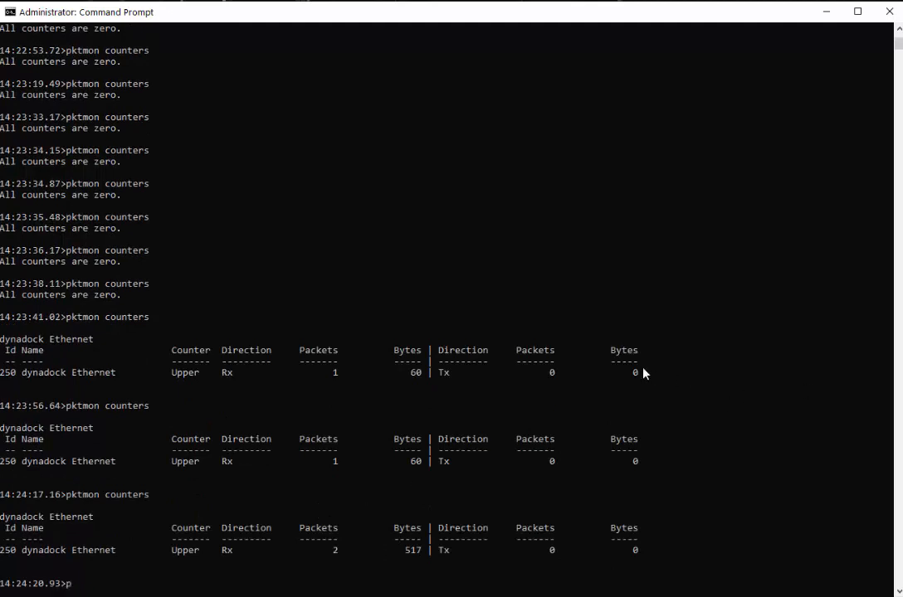
text(ktmon)
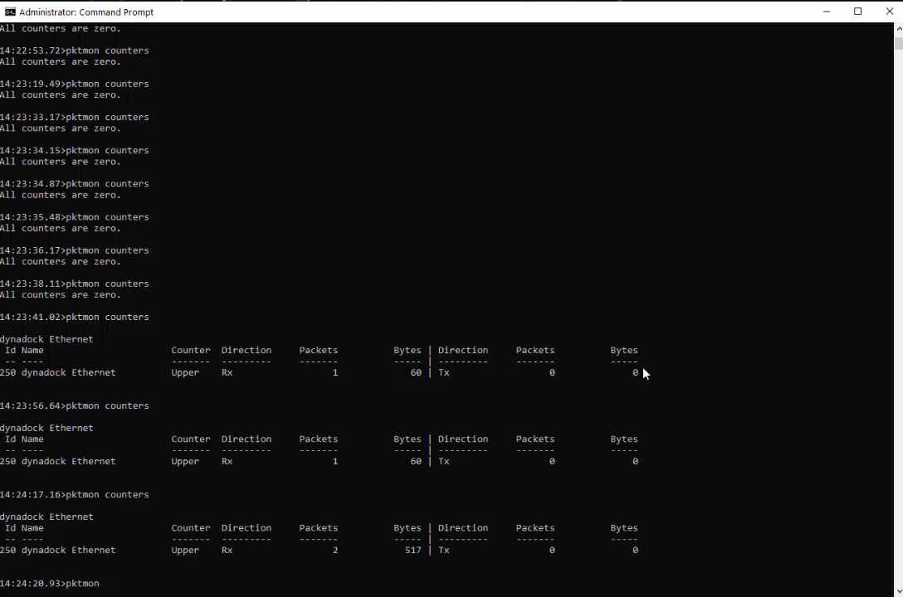
text(stop)
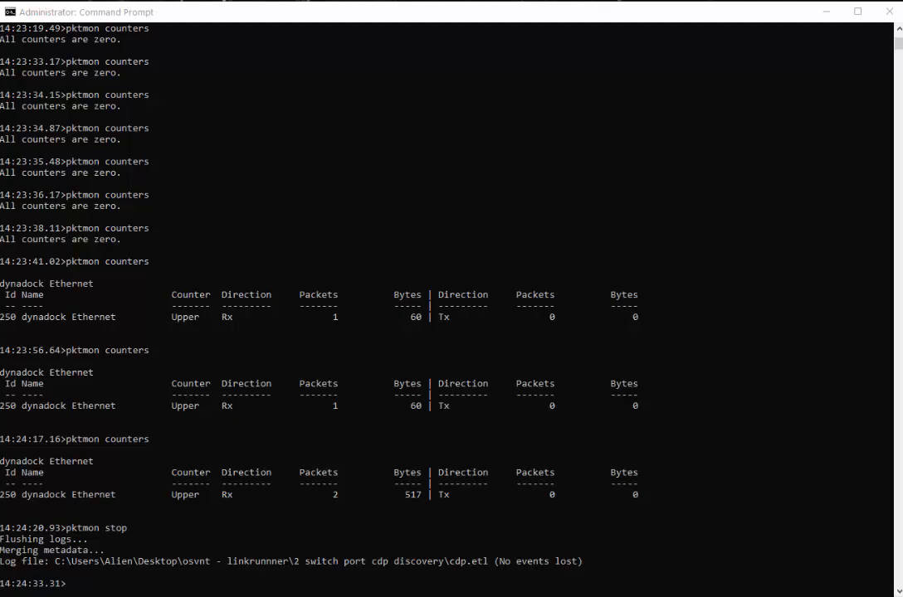
mouse_move(484, 366)
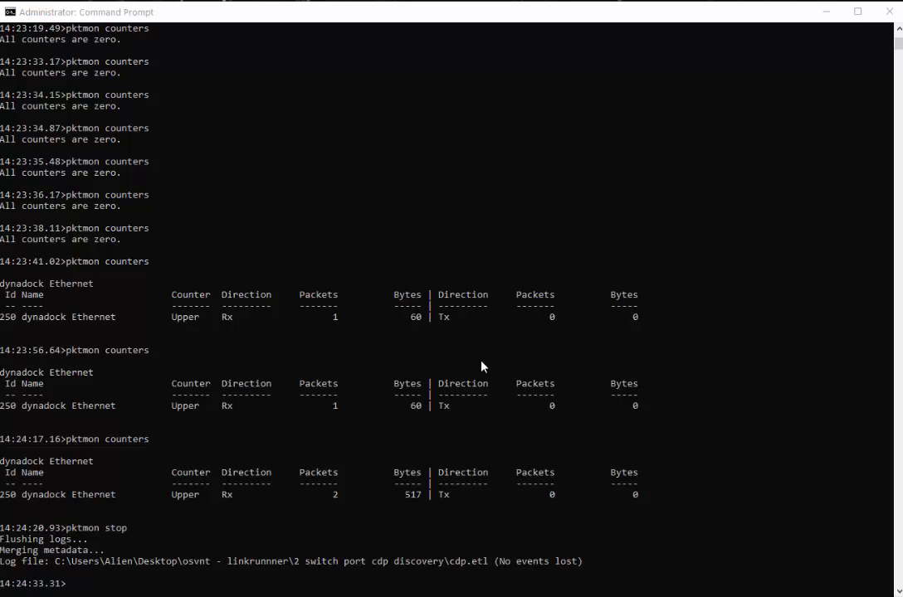
mouse_move(442, 356)
text(pktmon  etl2pcap cdp.etl -o cdp.pcapng)
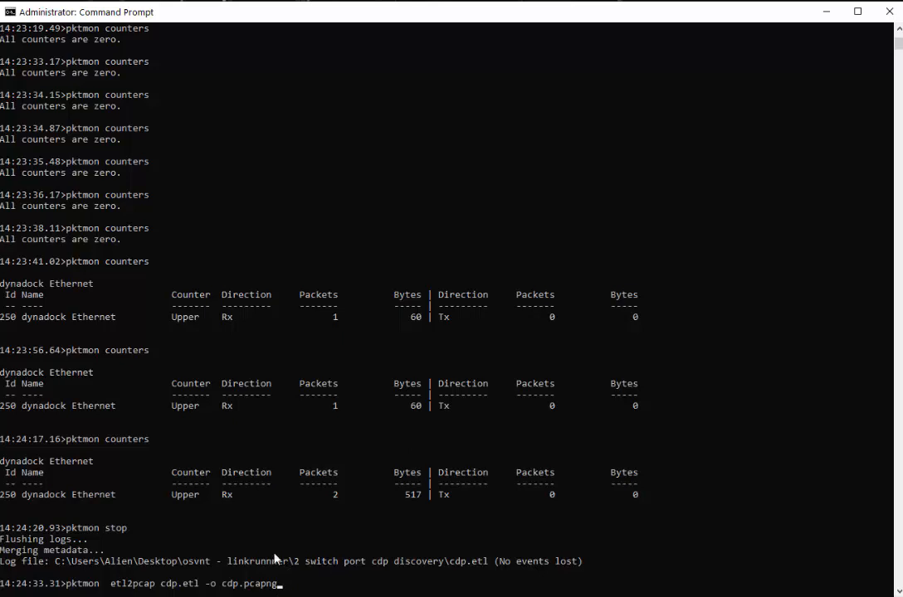
mouse_move(79, 593)
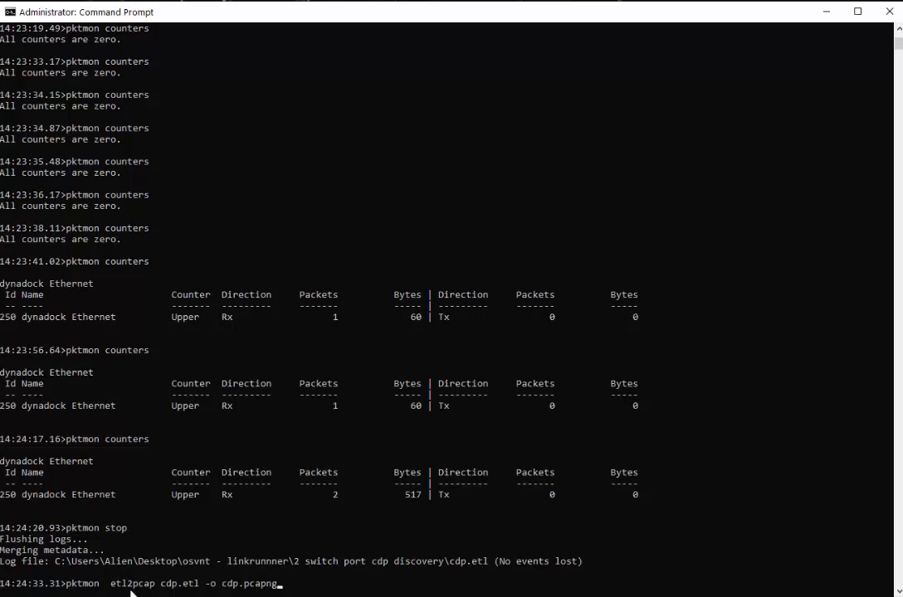
mouse_move(196, 593)
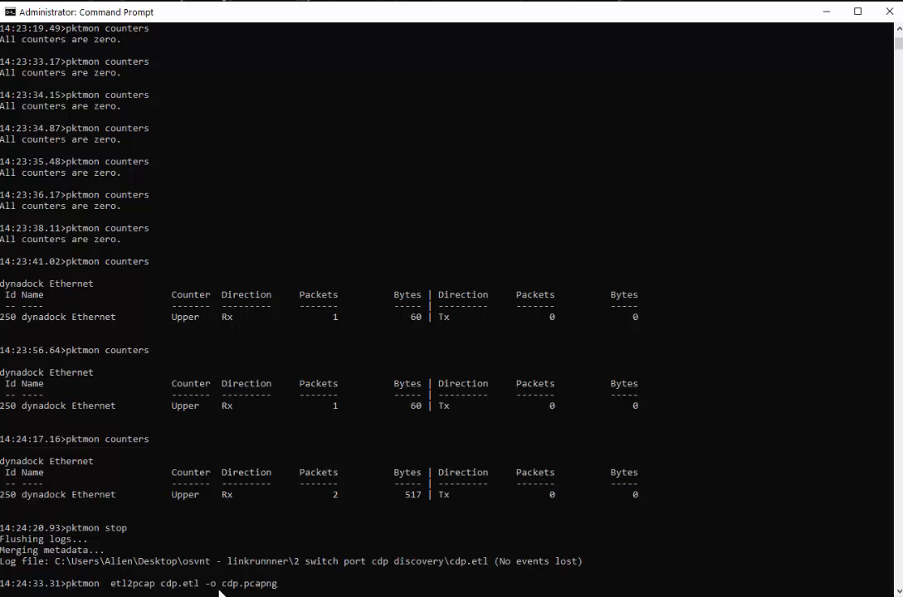
mouse_move(299, 568)
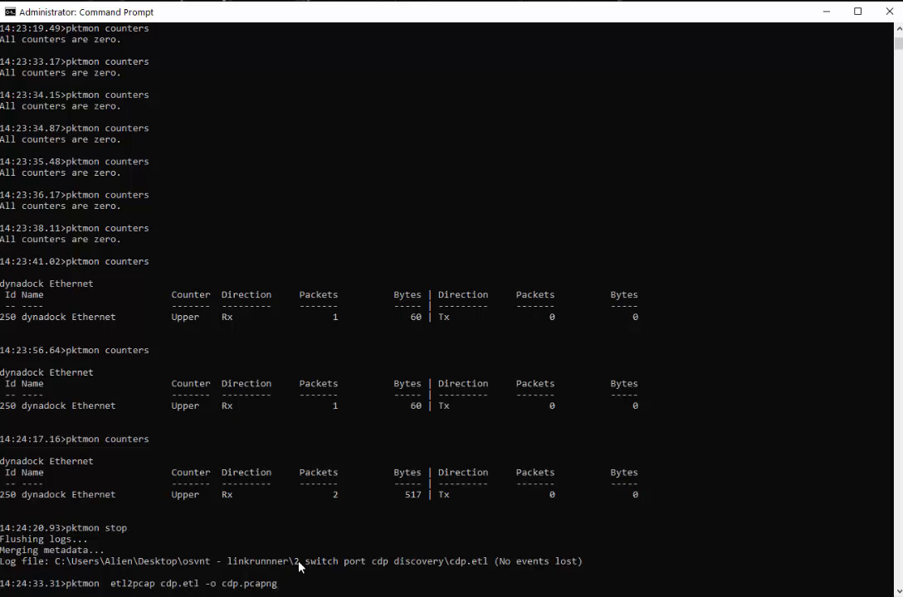
mouse_move(343, 566)
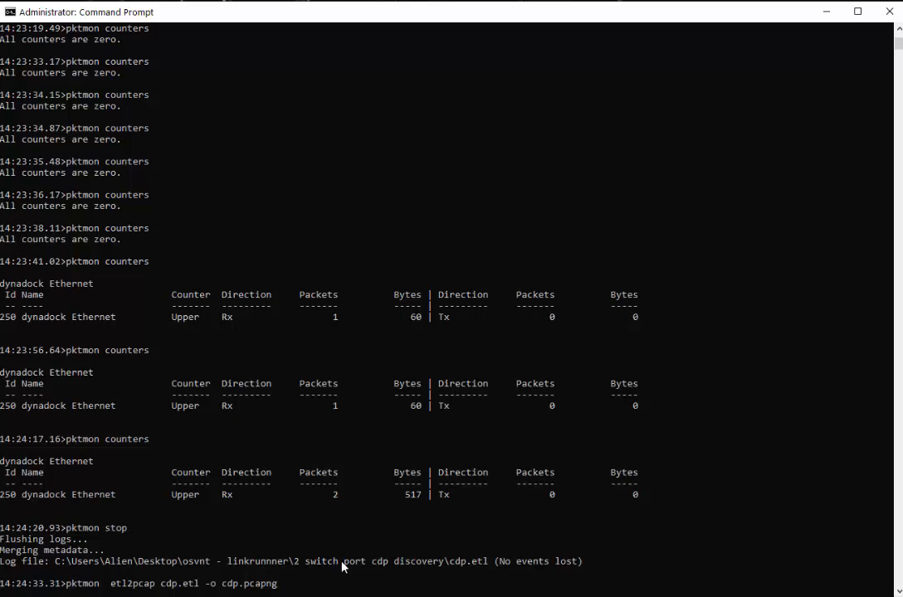
Run pktmon etl2pcap cdp.etl -o cdp.pcapng, formatting 3 packets.
key(enter)
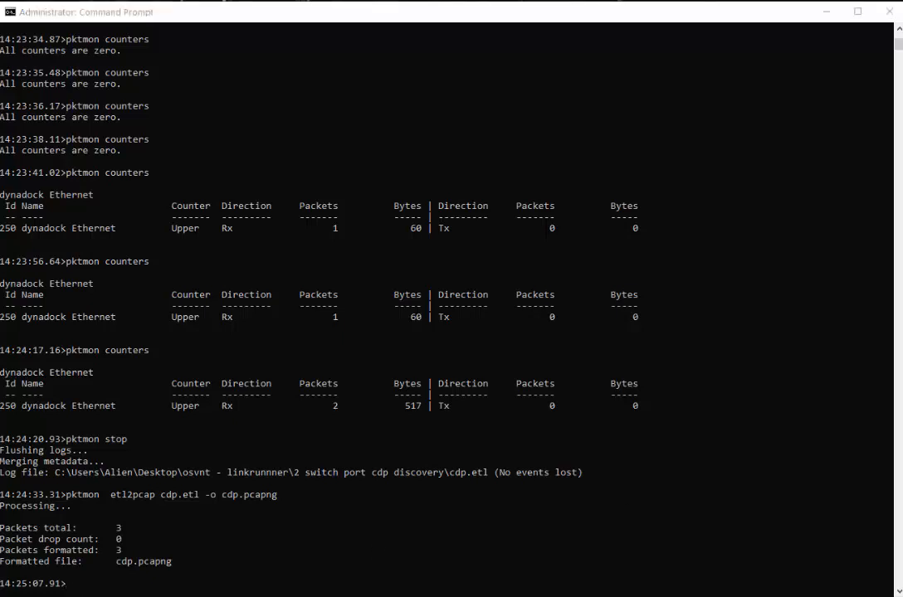
mouse_move(326, 363)
text(pktmon  etl2txt cdp.etl -o cdp.txt -v 2)
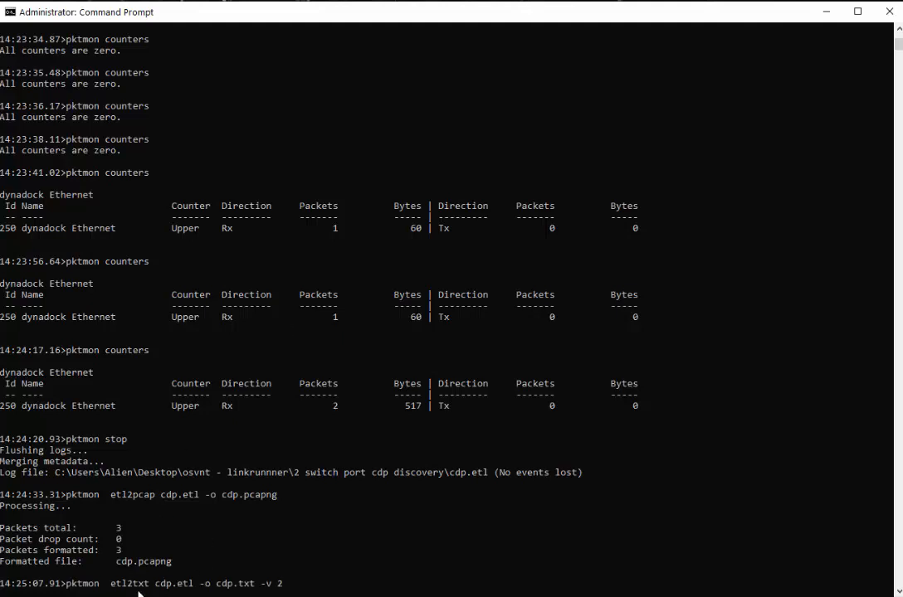
mouse_move(148, 591)
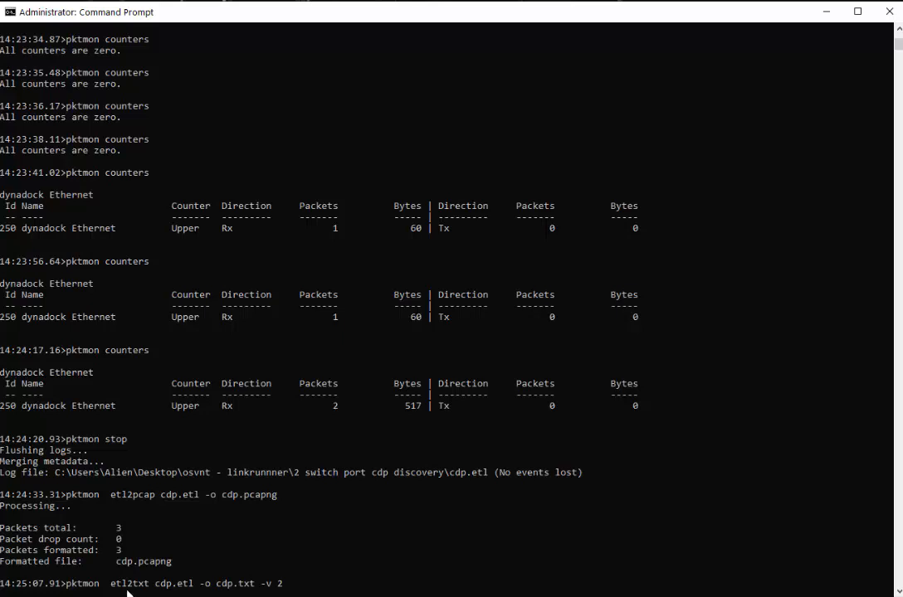
mouse_move(174, 592)
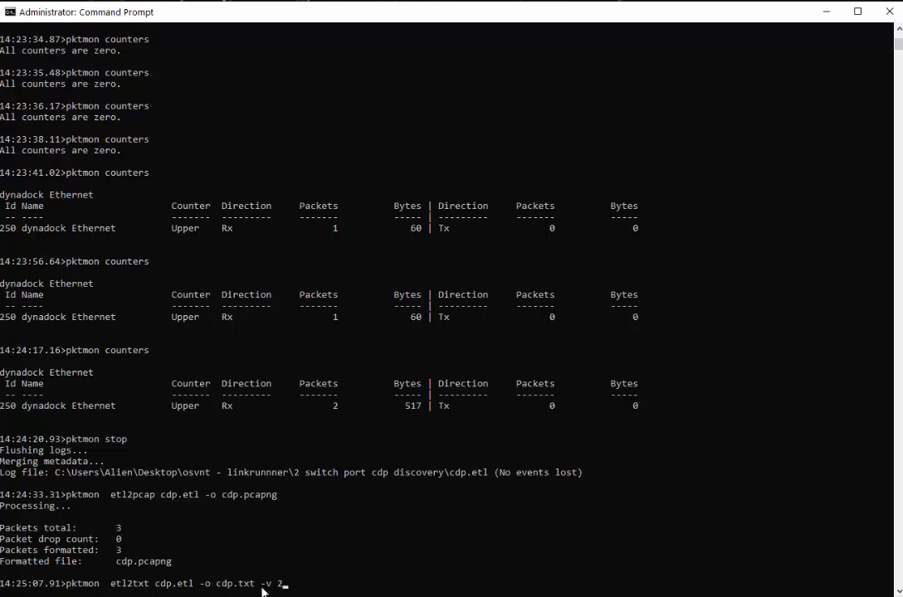
mouse_move(462, 474)
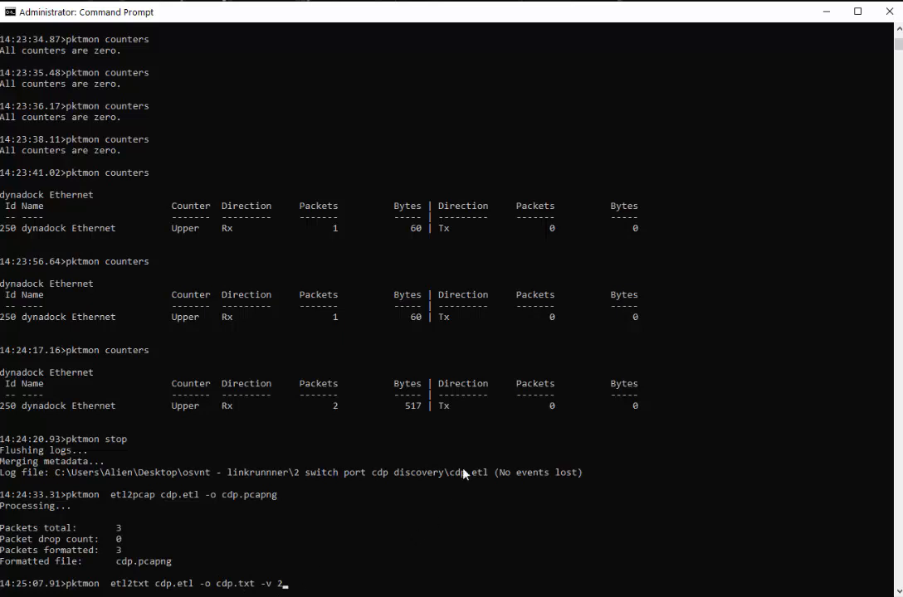
Convert cdp.etl to the verbose text file cdp.txt, formatting 924 events.
key(enter)
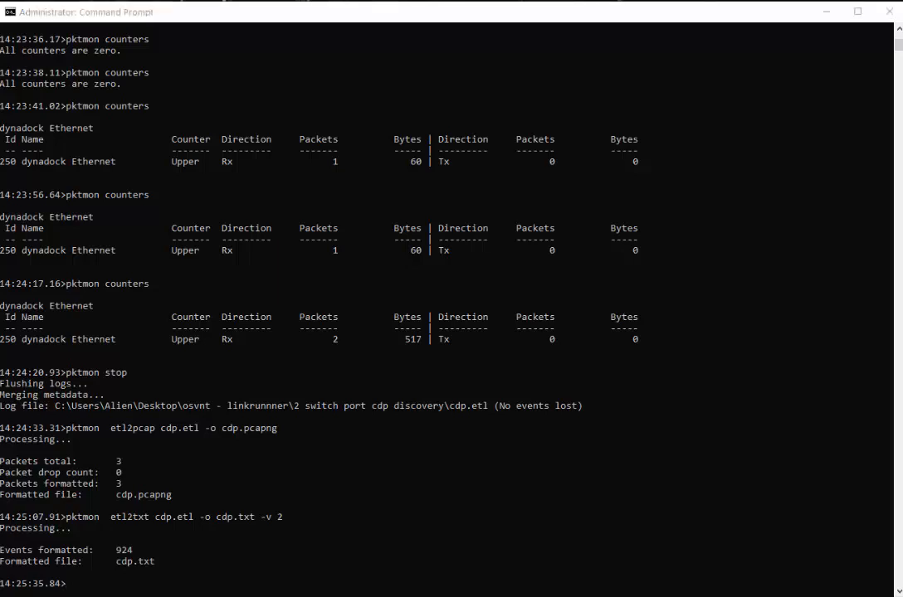
mouse_move(463, 487)
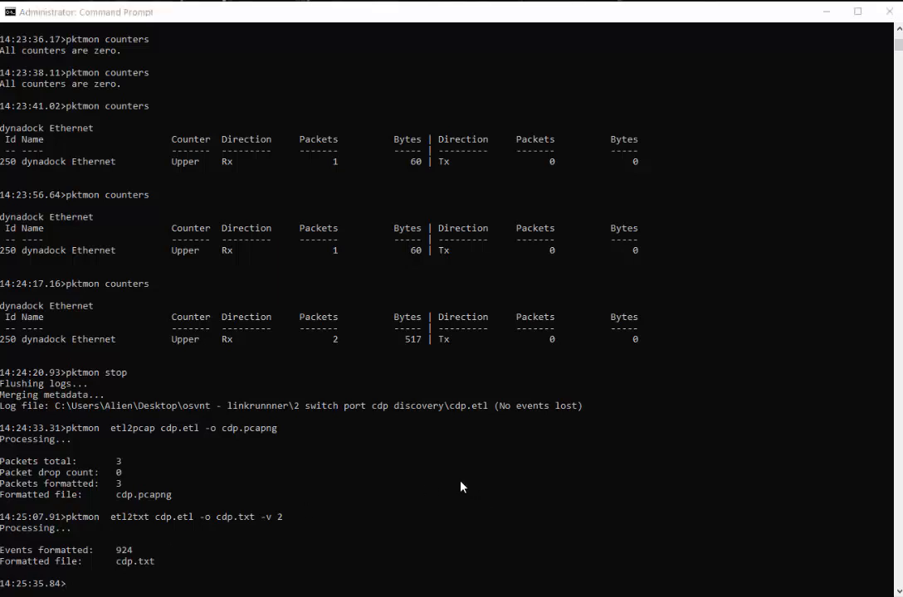
mouse_move(581, 528)
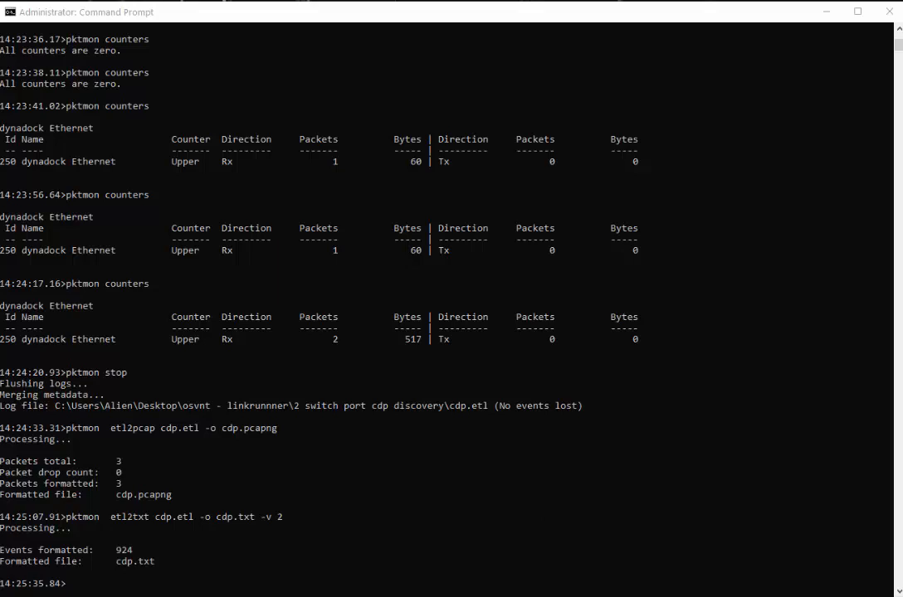
mouse_move(491, 323)
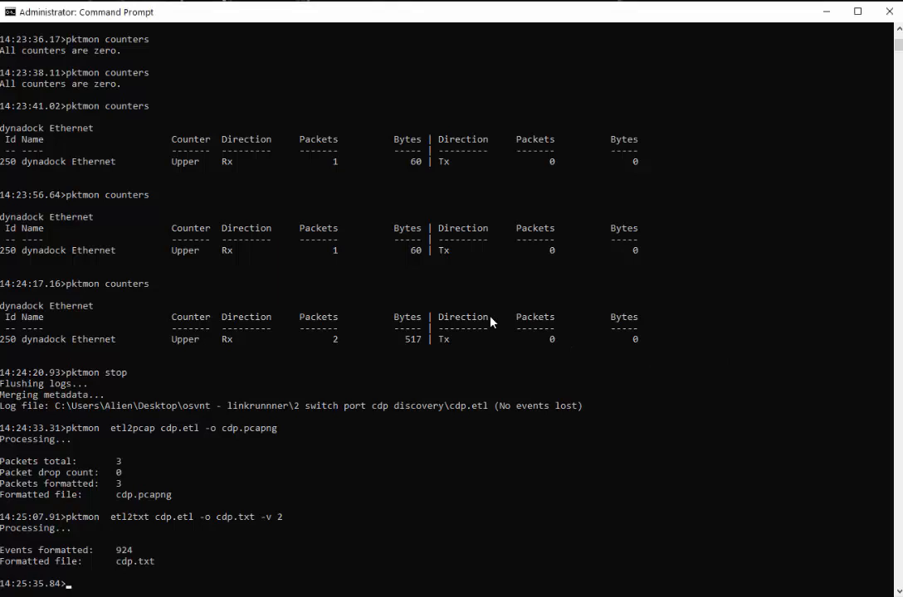
Enter the command find "Port-ID" cdp.txt to locate the switch port.
text(find "Port-ID" cdp.txt)
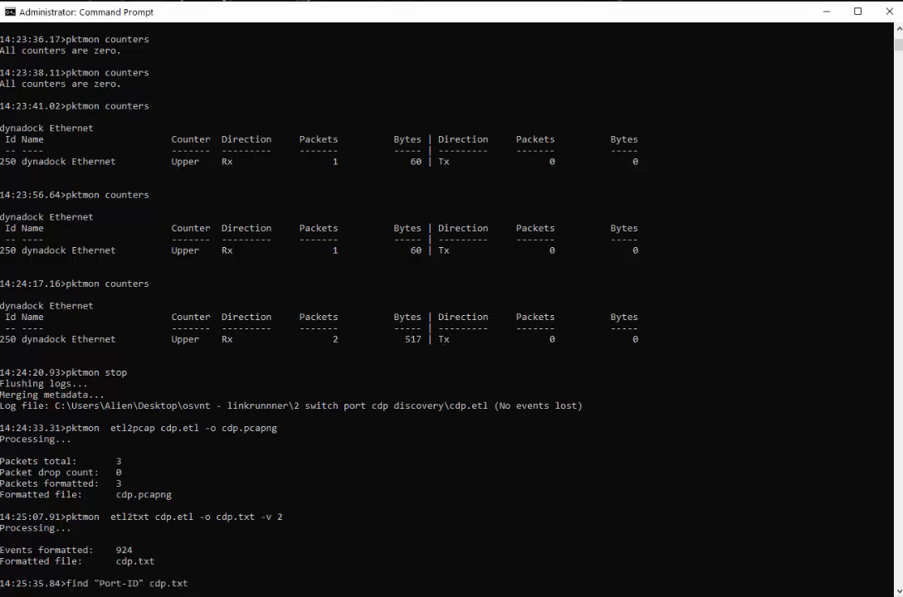
mouse_move(199, 591)
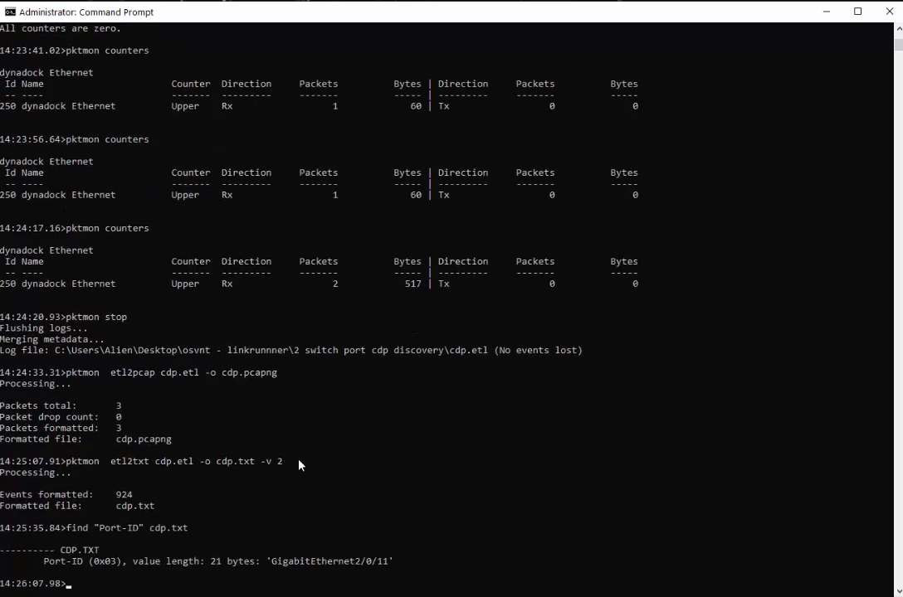
mouse_move(366, 573)
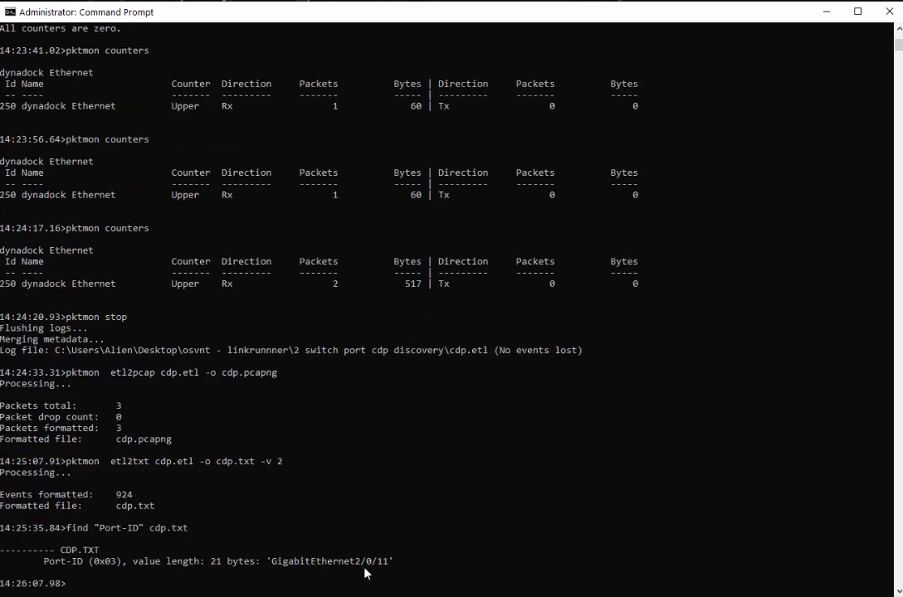
mouse_move(409, 568)
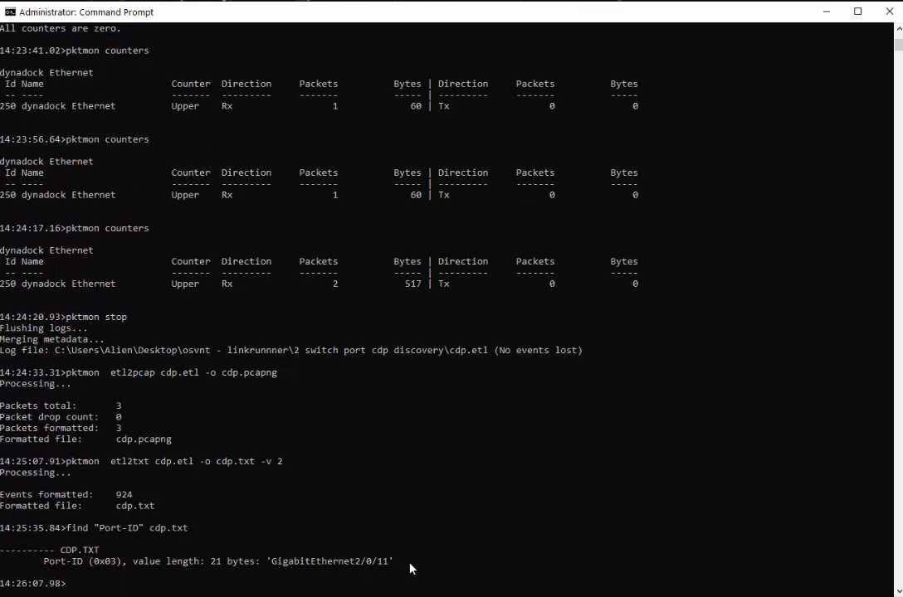
mouse_move(548, 539)
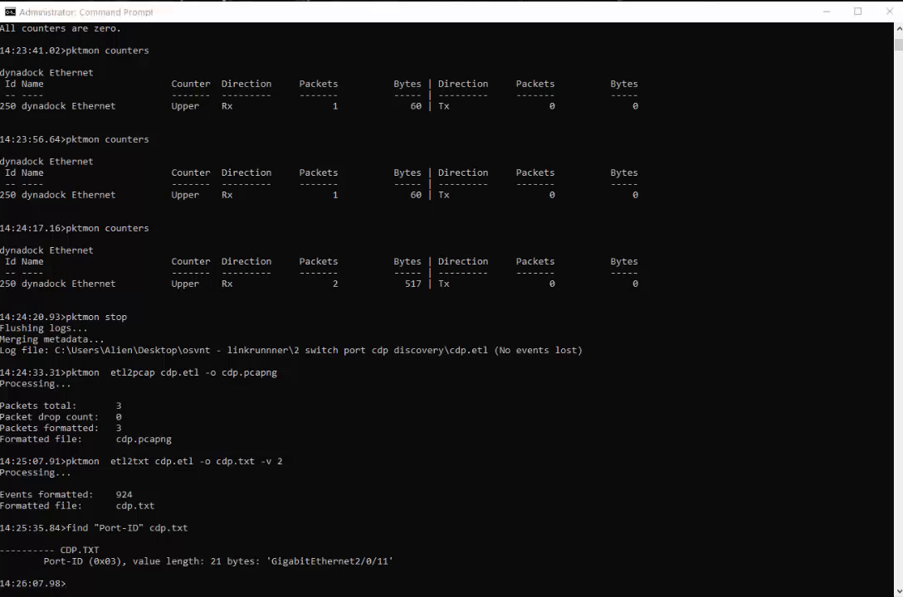
Search cdp.txt for "Duplex" to reveal the full-duplex setting.
text(find "Duplex" cdp.txt)
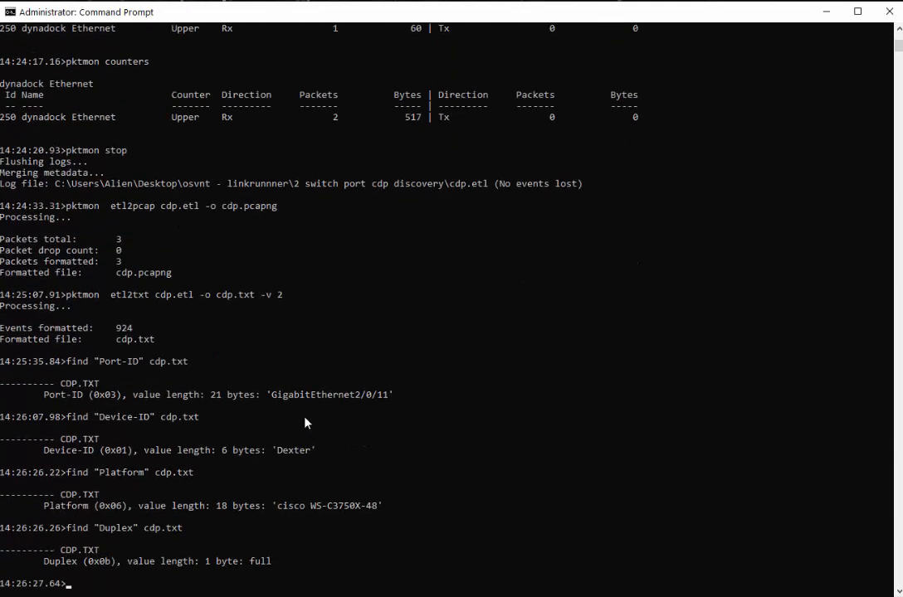
mouse_move(200, 469)
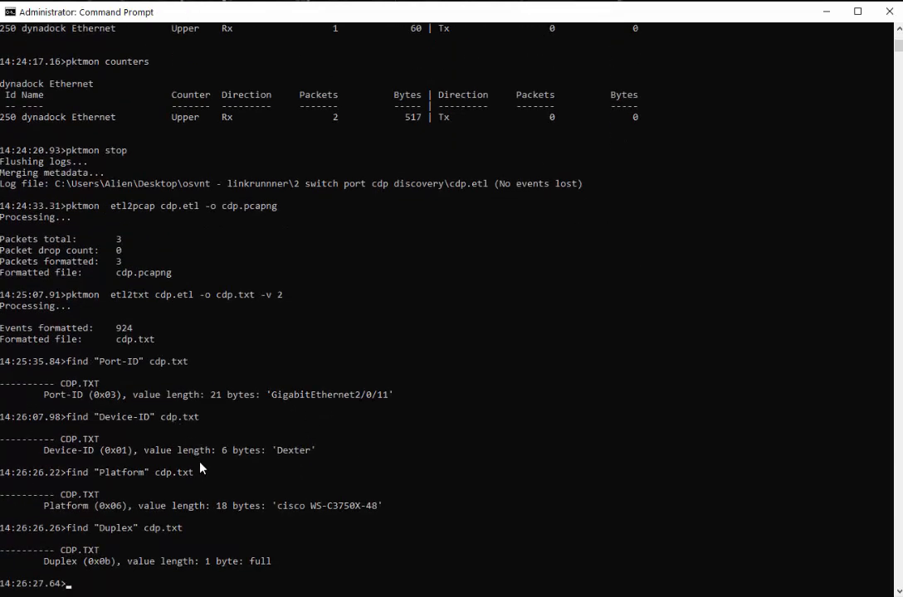
mouse_move(302, 458)
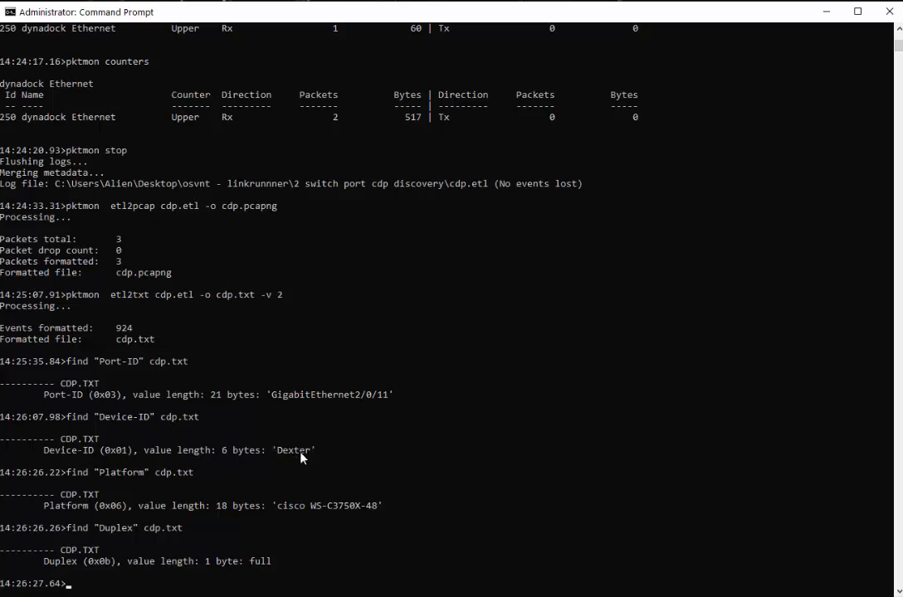
mouse_move(176, 513)
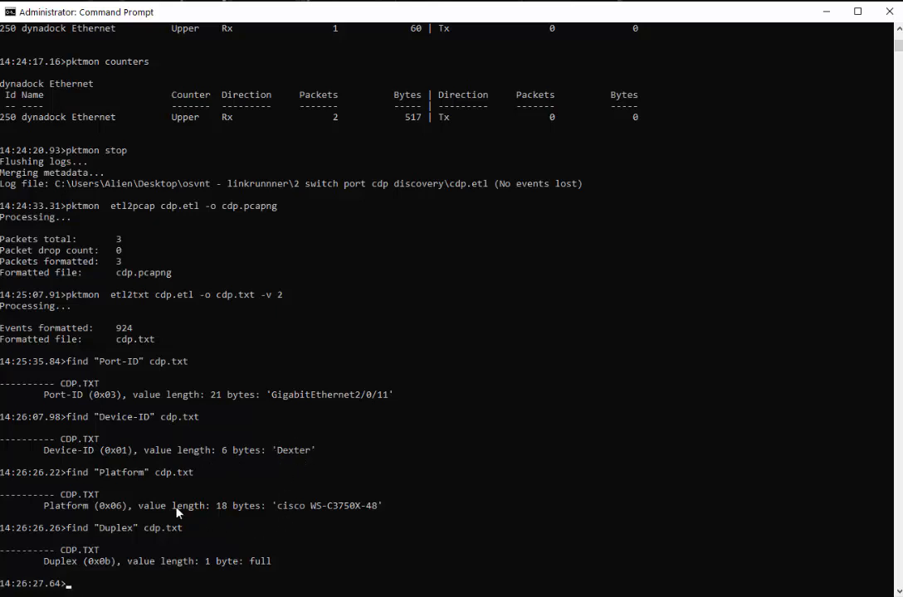
mouse_move(337, 518)
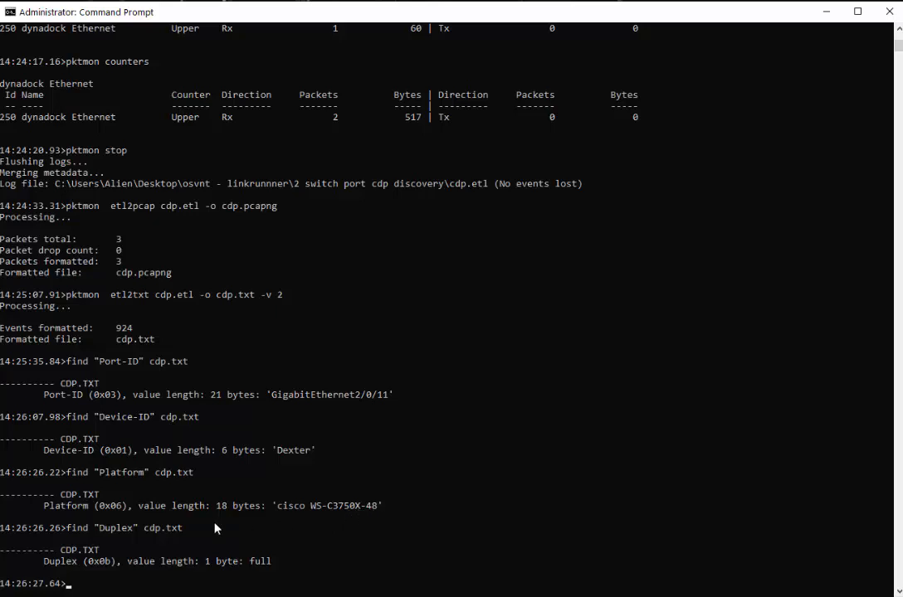
mouse_move(106, 581)
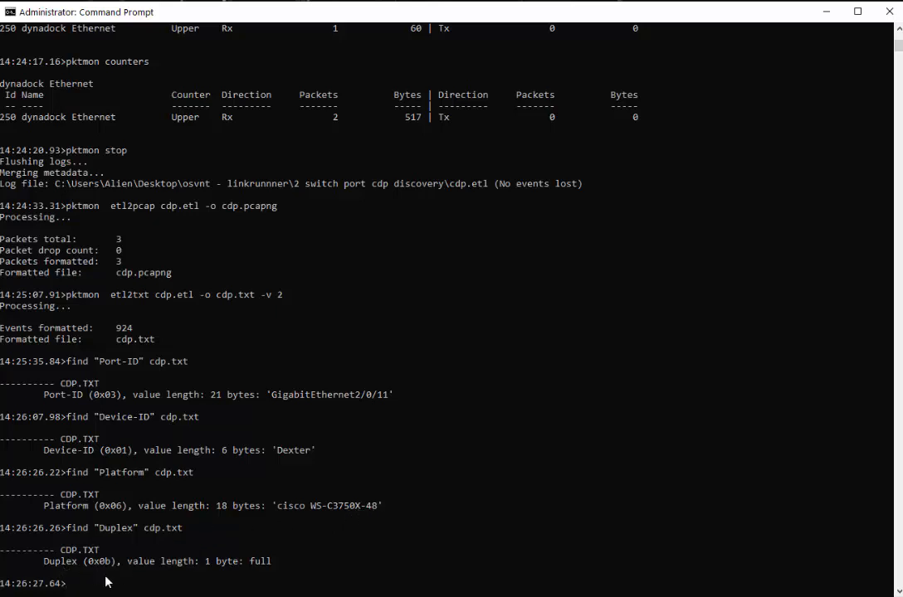
mouse_move(336, 540)
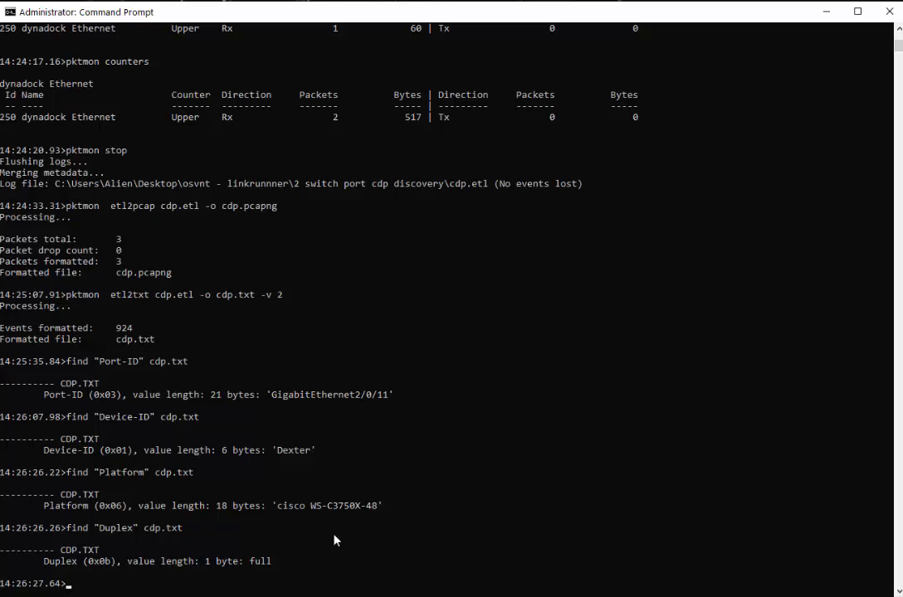
mouse_move(324, 484)
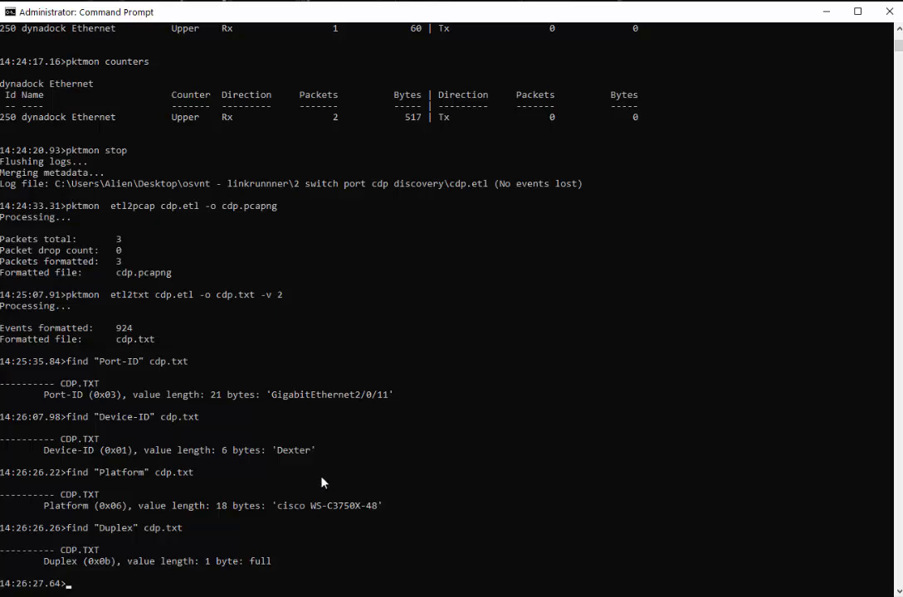
mouse_move(352, 371)
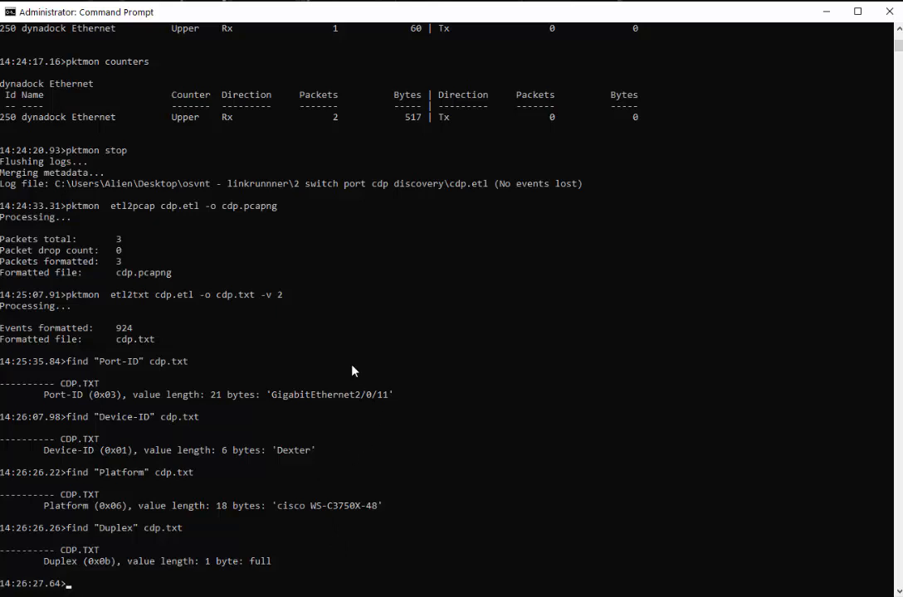